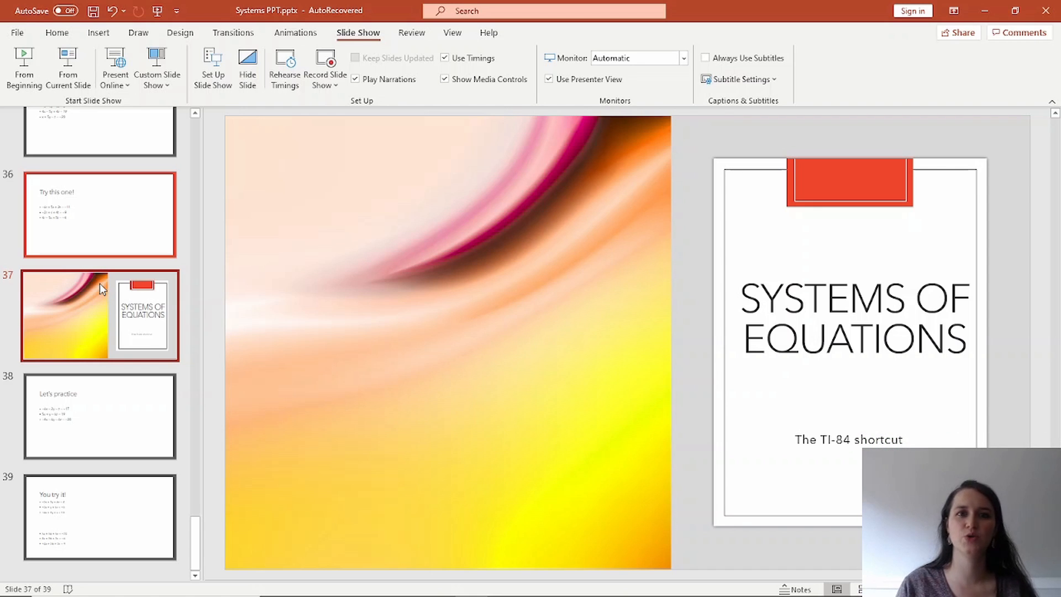
mouse_move(92, 336)
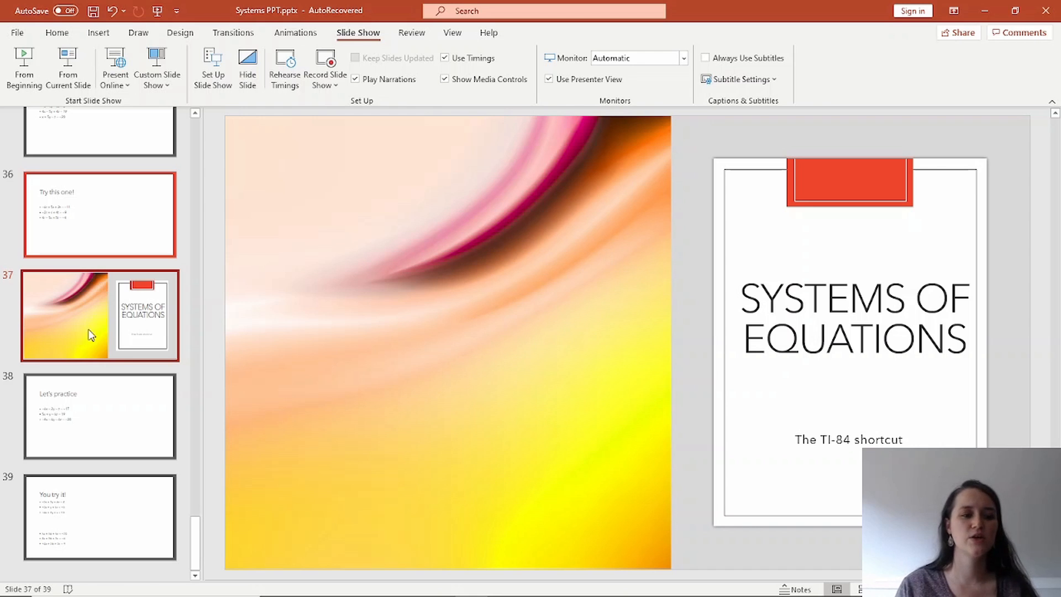
Step: Go to slide 38, the Let's practice slide with three linear equations
click(100, 416)
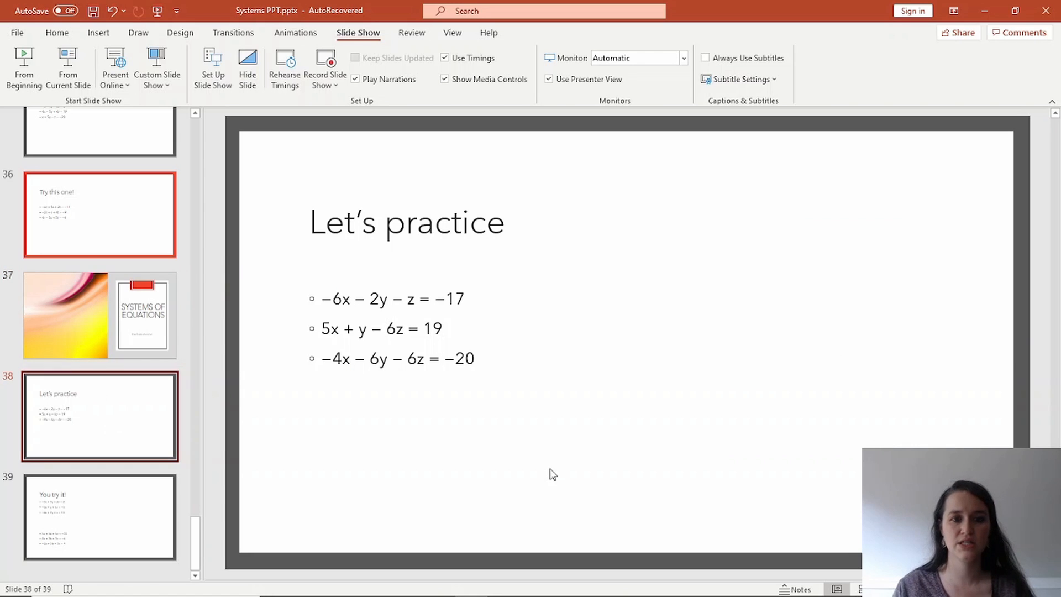
mouse_move(609, 562)
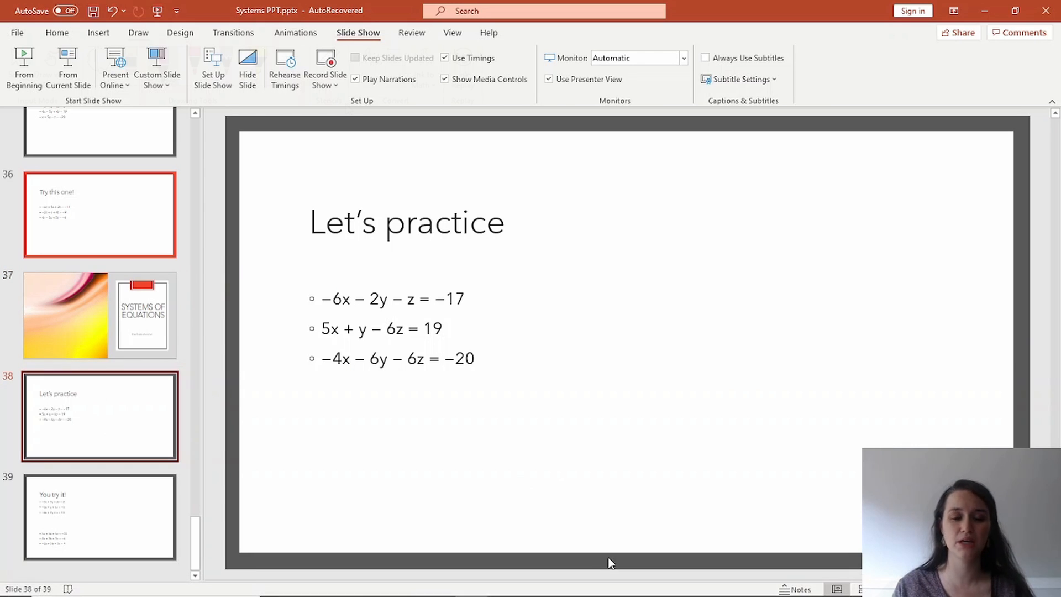
Step: Ink the 3×4 augmented matrix beside the equations, labelling x, y, z, rows and columns
click(138, 33)
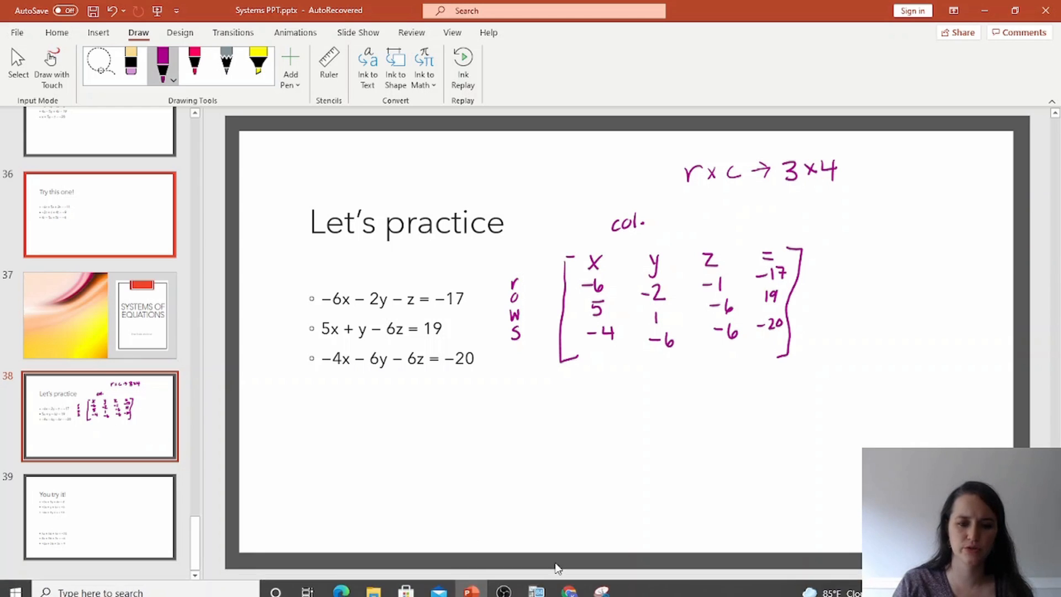
click(536, 584)
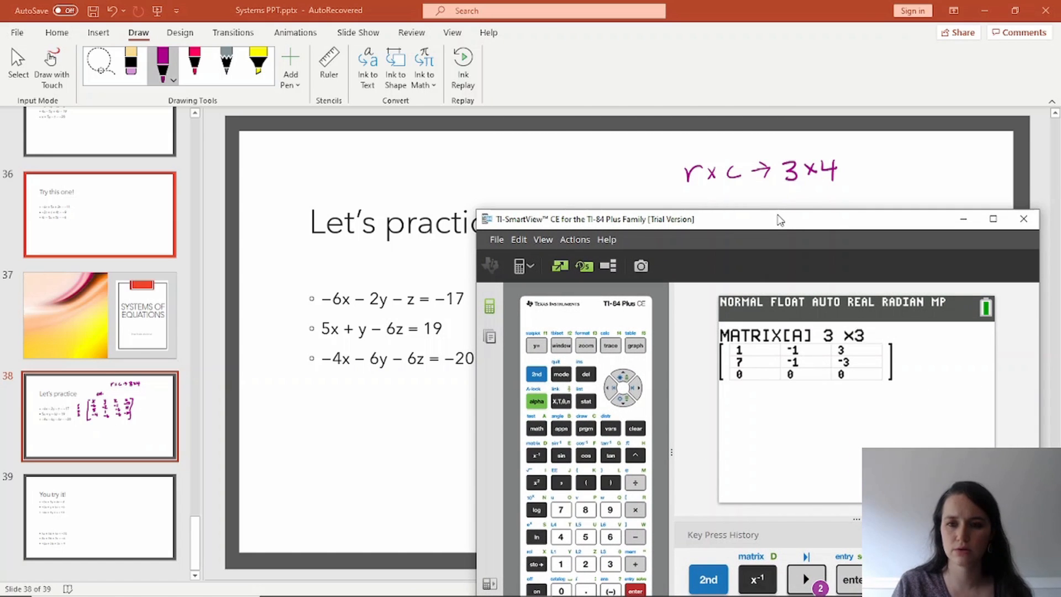
Step: Fill 3×4 matrix A with rows -6 -2 -1 -17, 5 1 -6 19, -4 -6 -6 -20
click(805, 578)
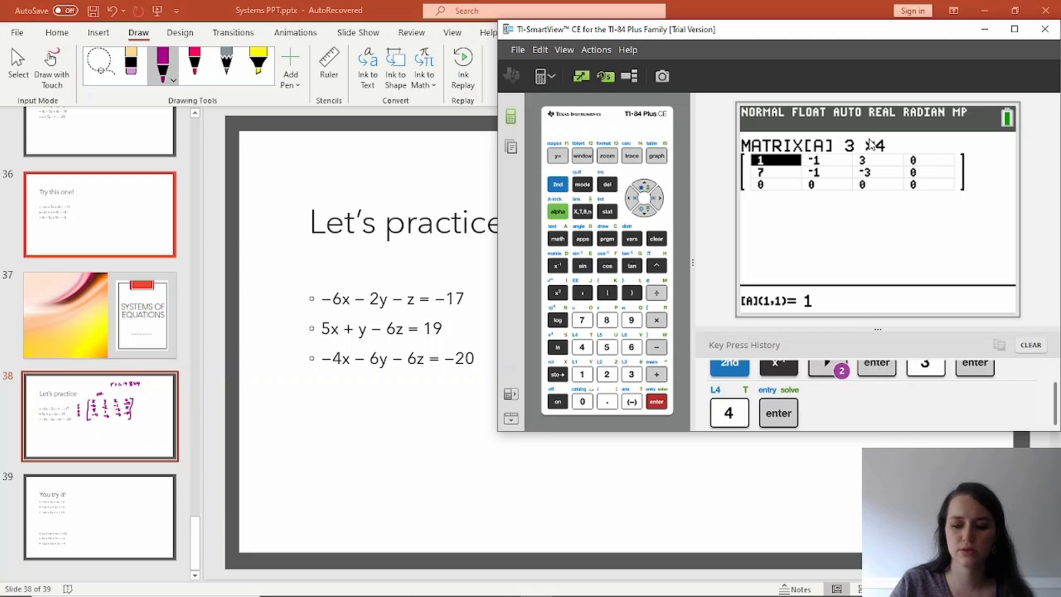
click(631, 401)
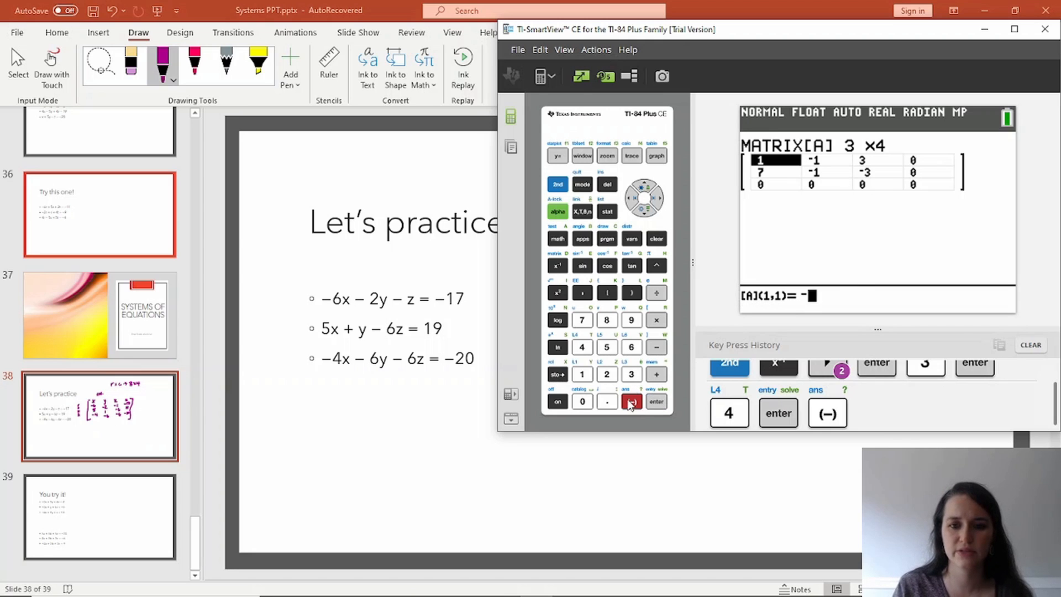
click(654, 401)
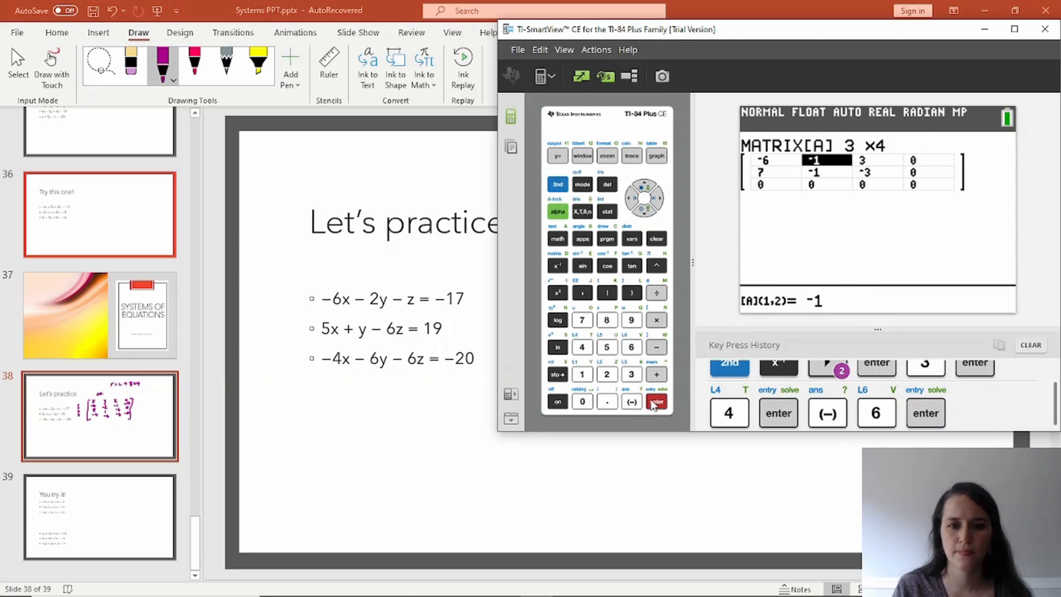
click(655, 401)
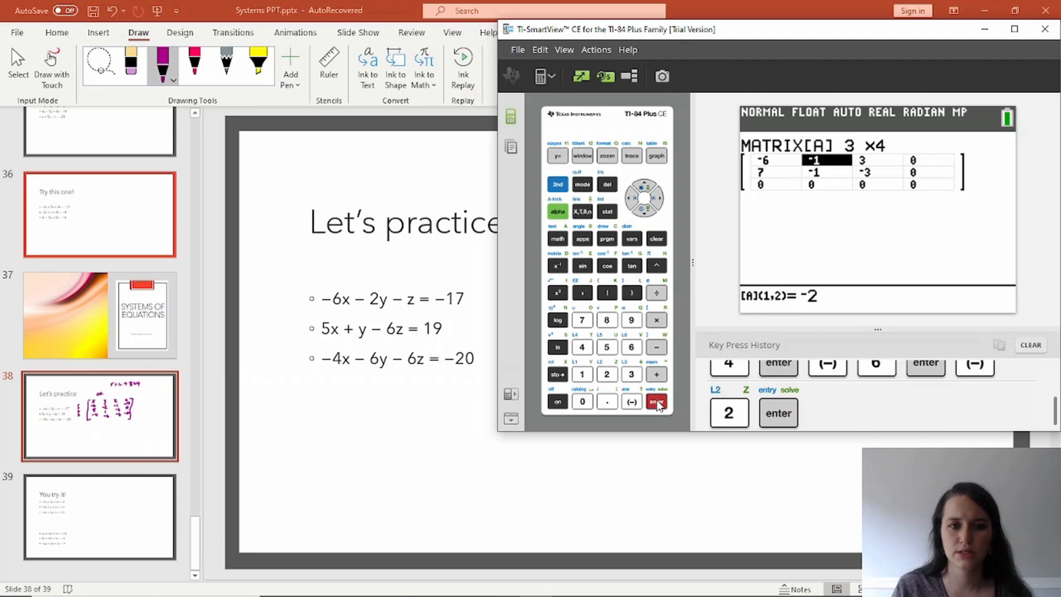
click(656, 401)
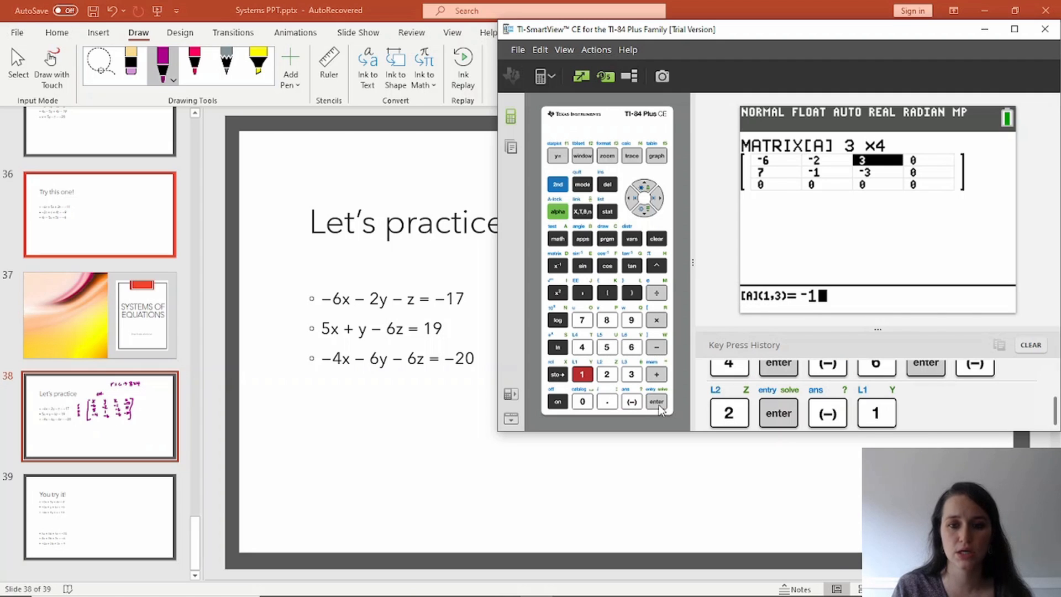
click(655, 402)
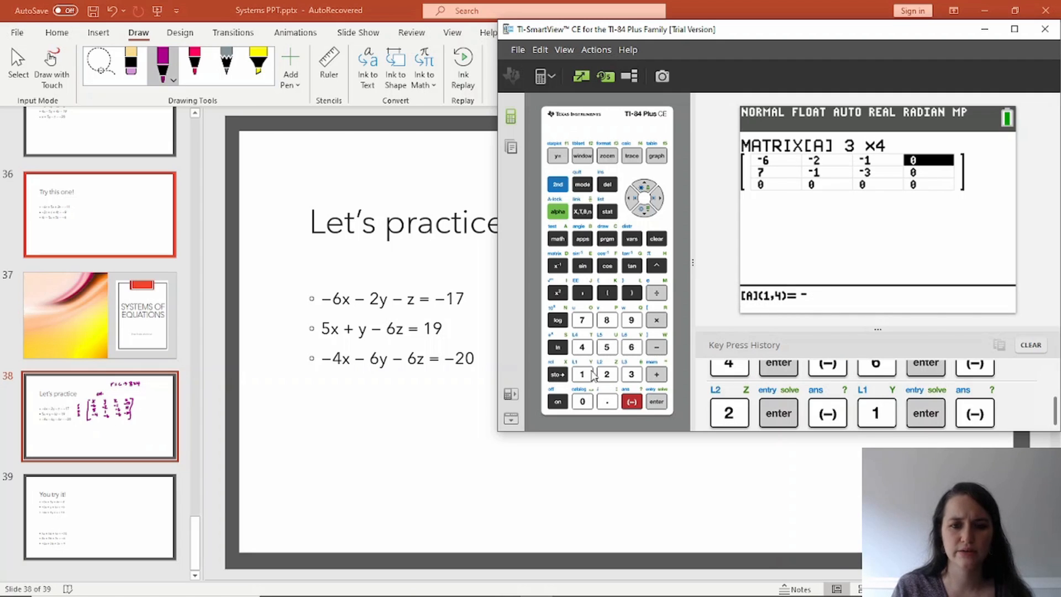
click(655, 401)
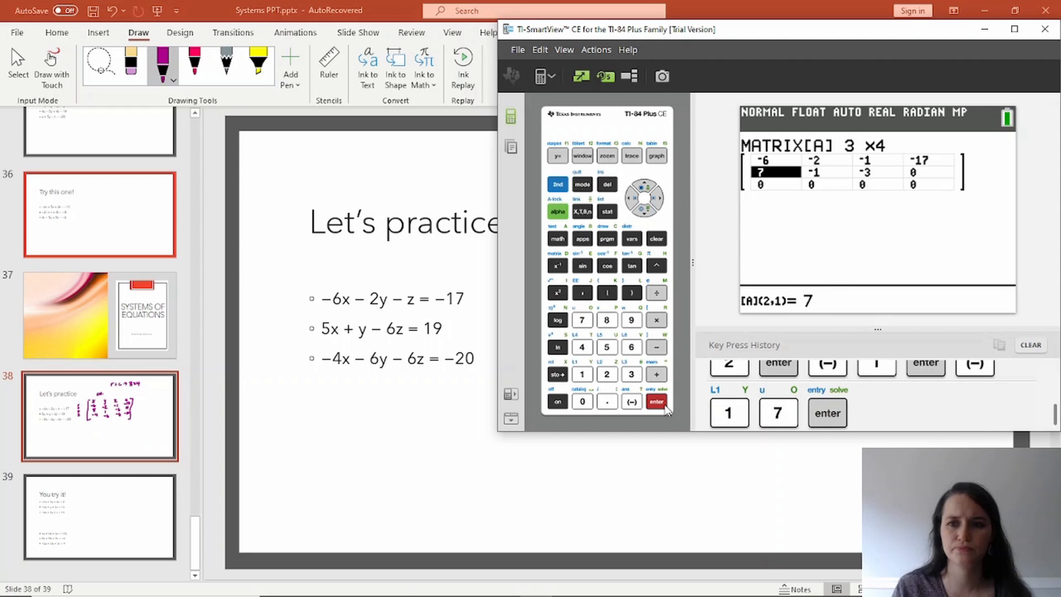
click(606, 347)
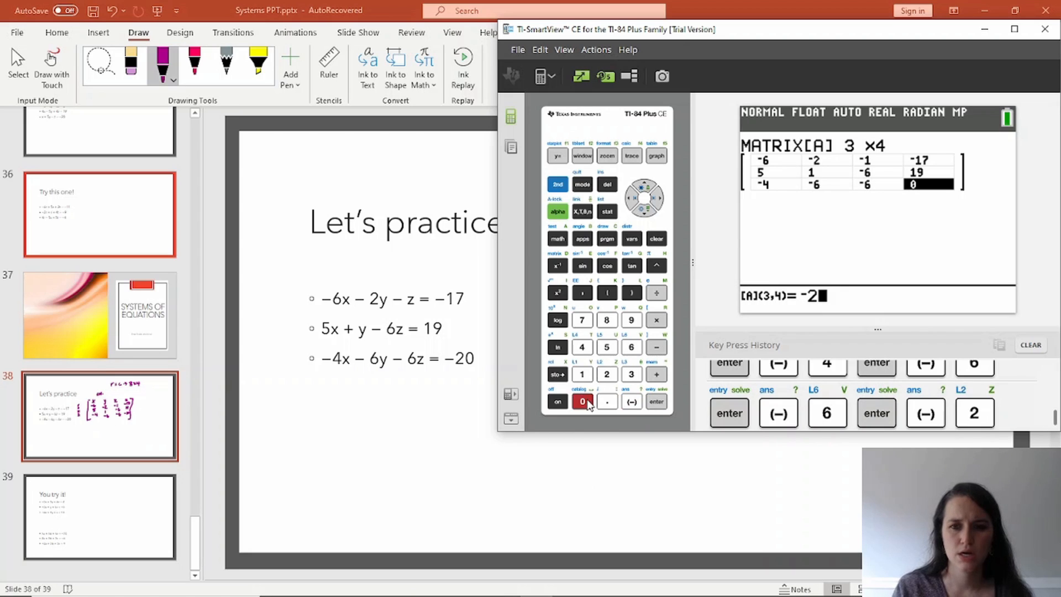
click(656, 401)
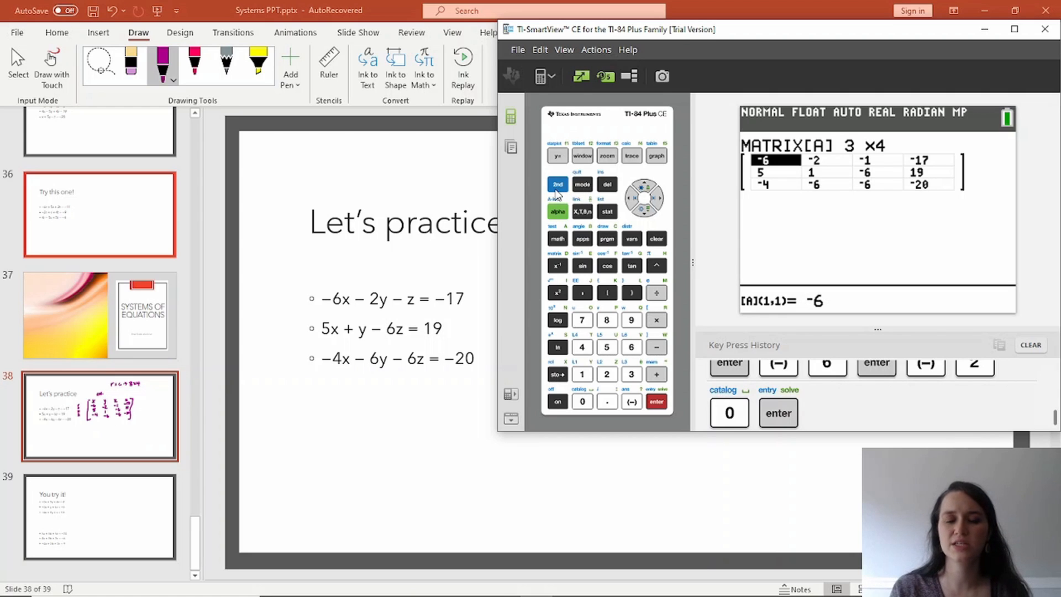
Step: Compute rref([A]) on the home screen, yielding x=2, y=3, z=-1
click(581, 184)
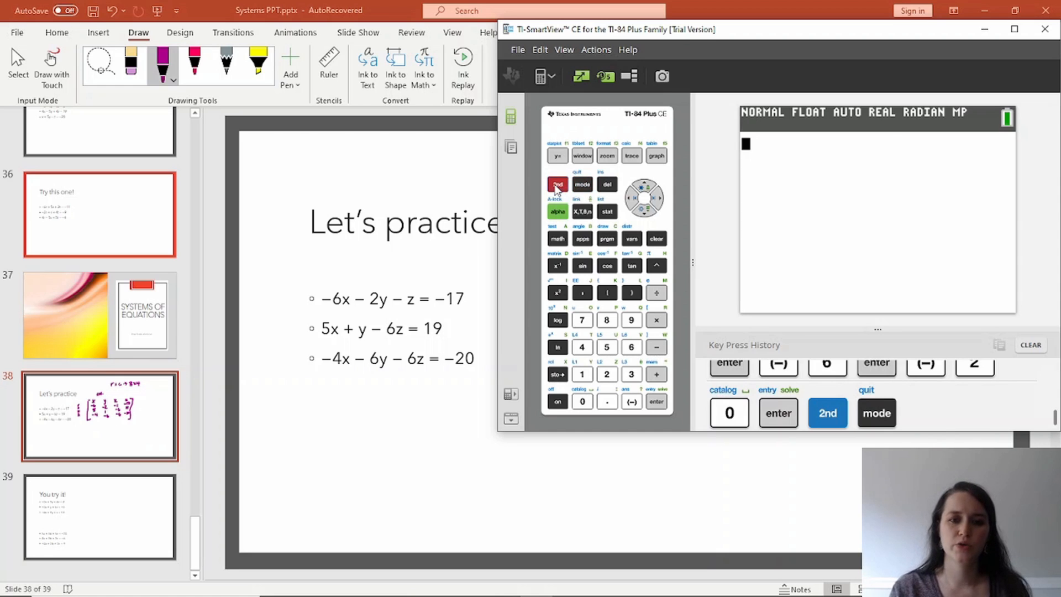
click(557, 265)
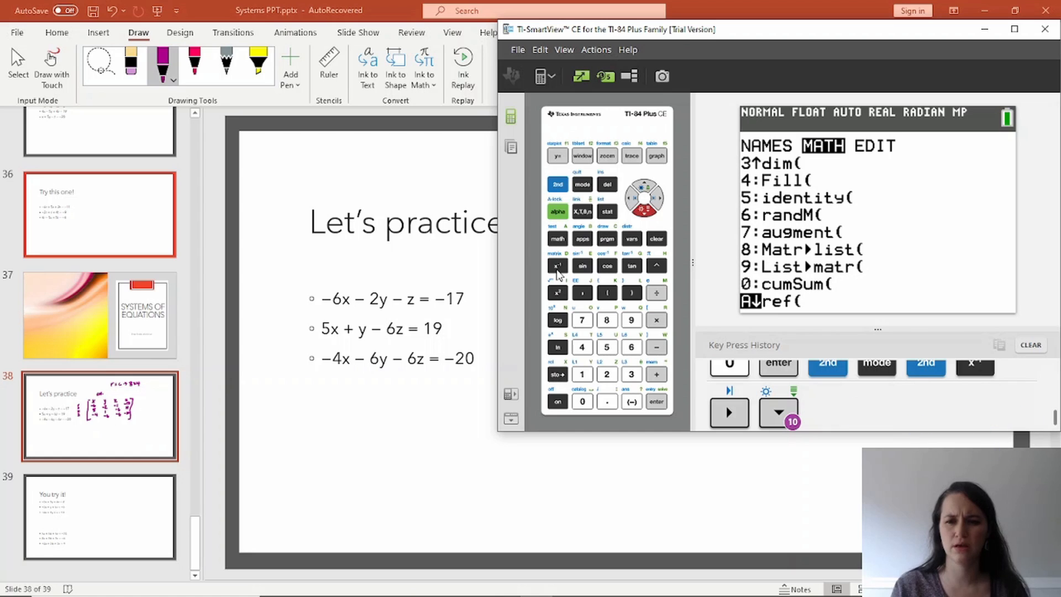
click(777, 413)
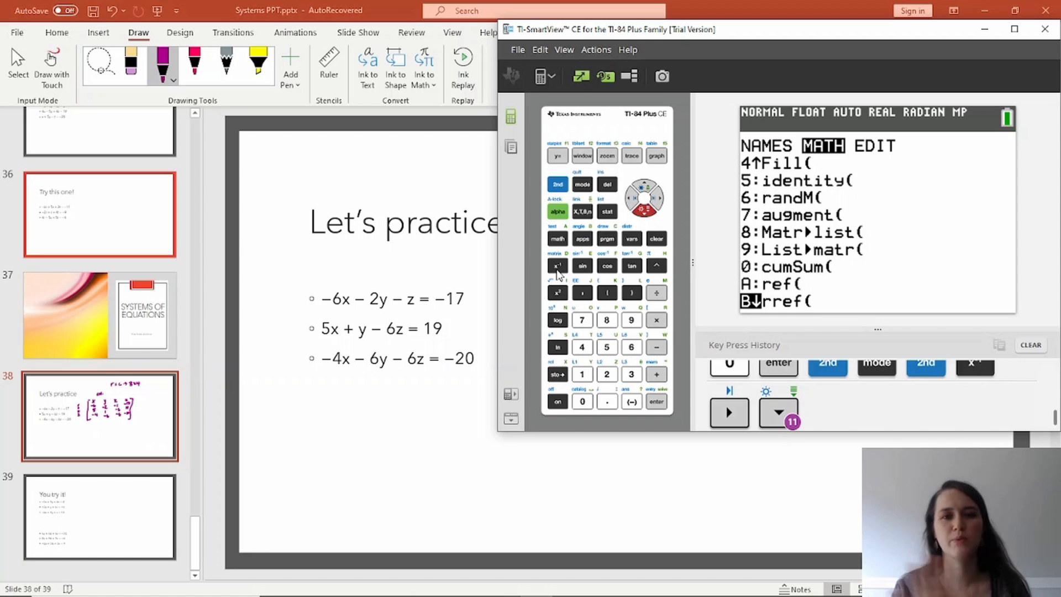
mouse_move(648, 387)
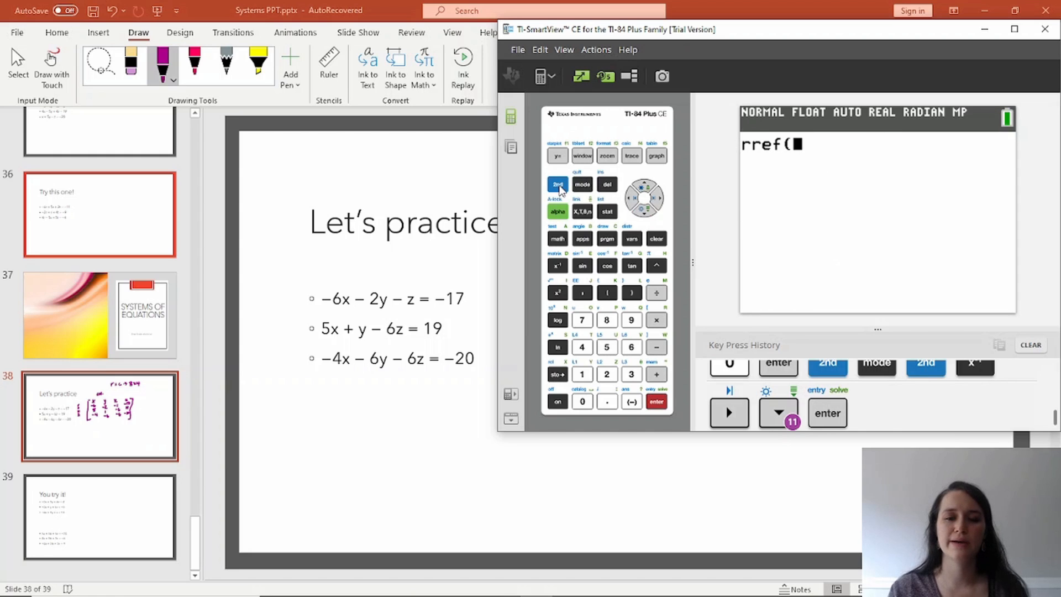
click(557, 238)
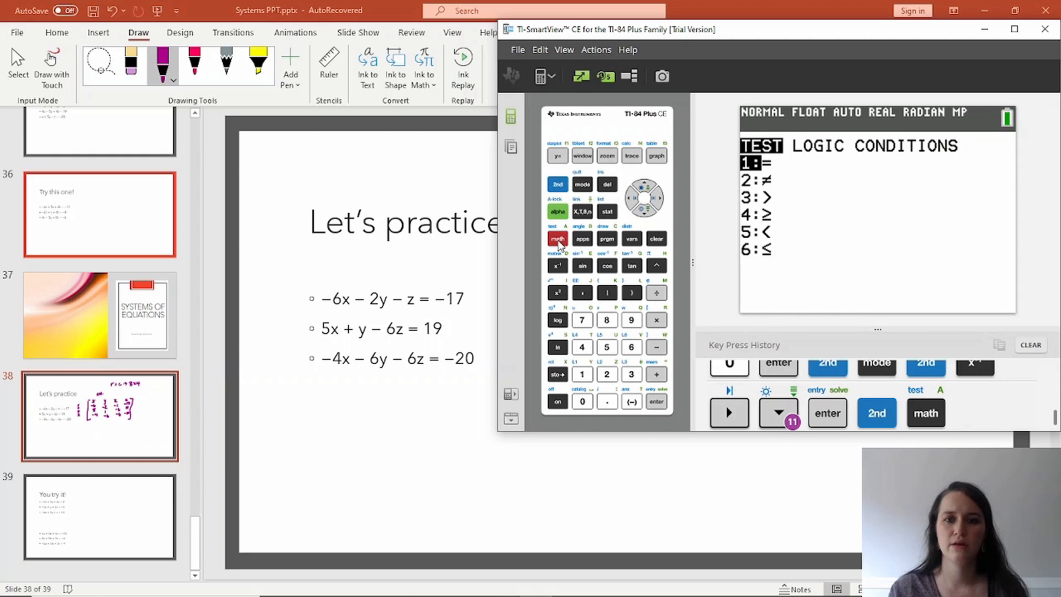
click(557, 265)
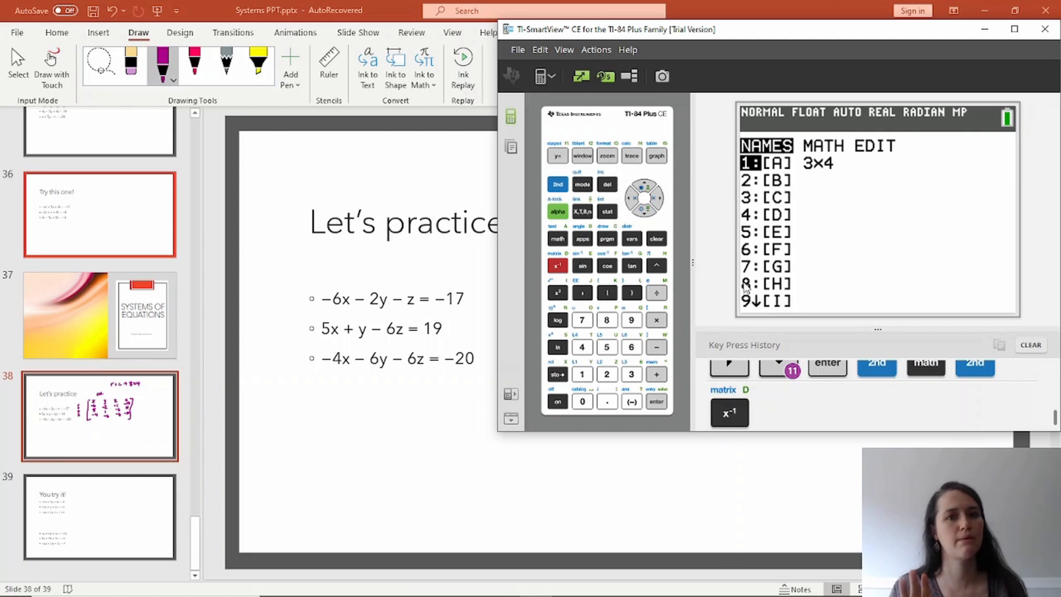
mouse_move(825, 181)
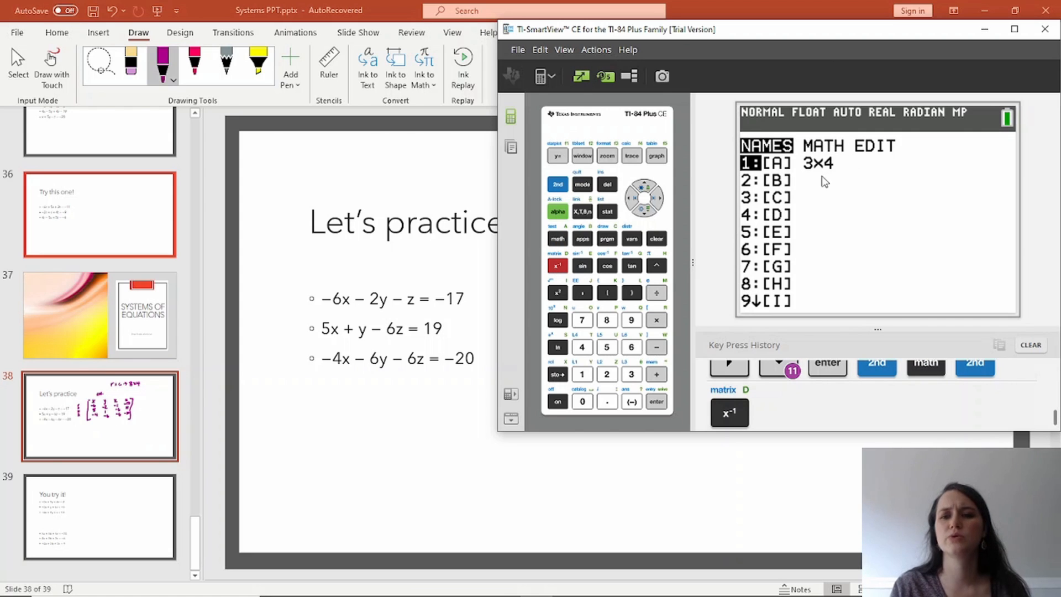
mouse_move(751, 169)
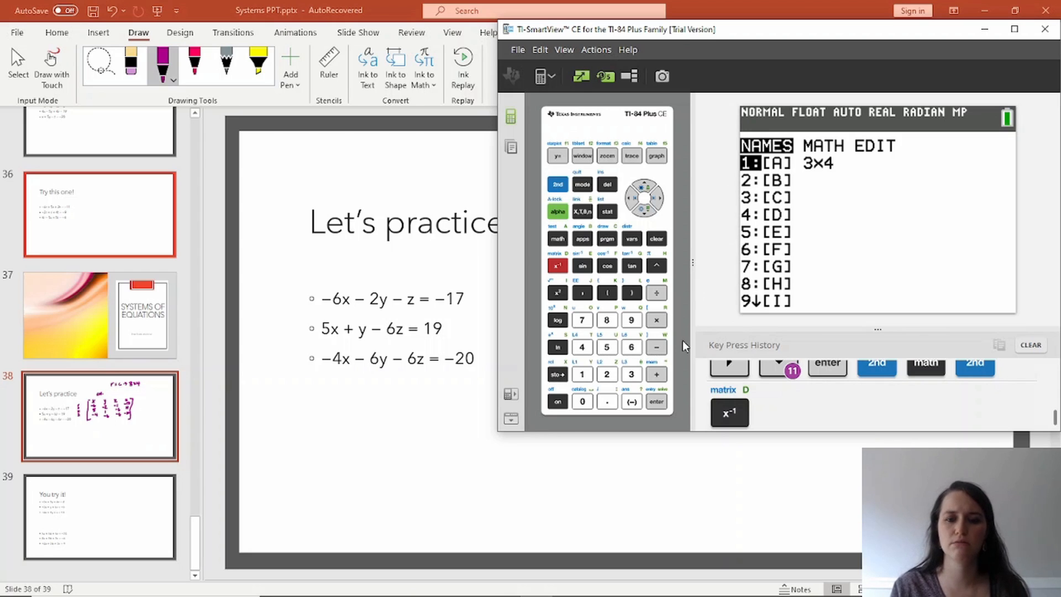
click(655, 401)
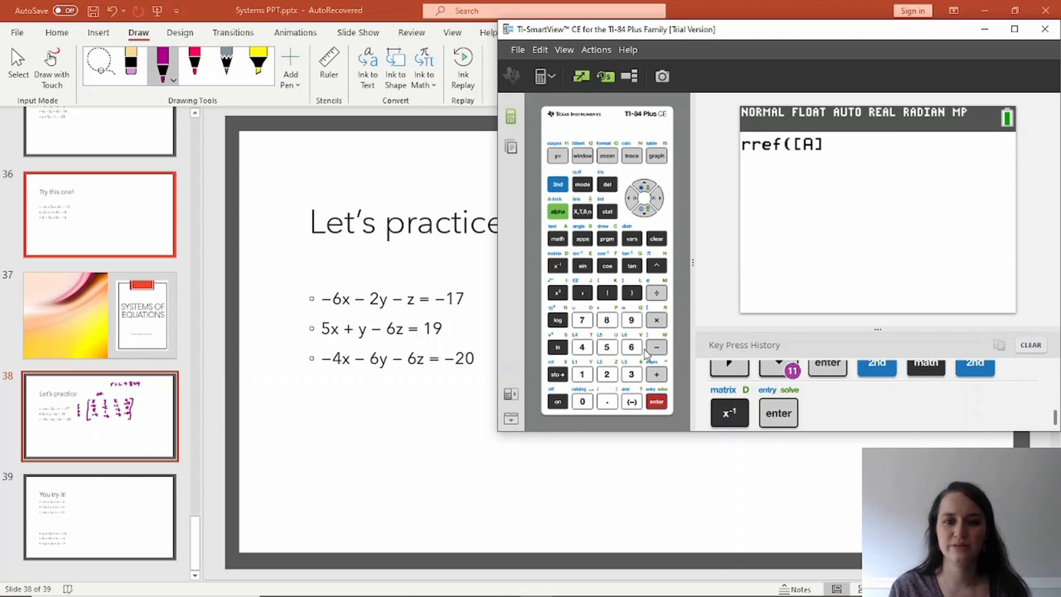
click(631, 292)
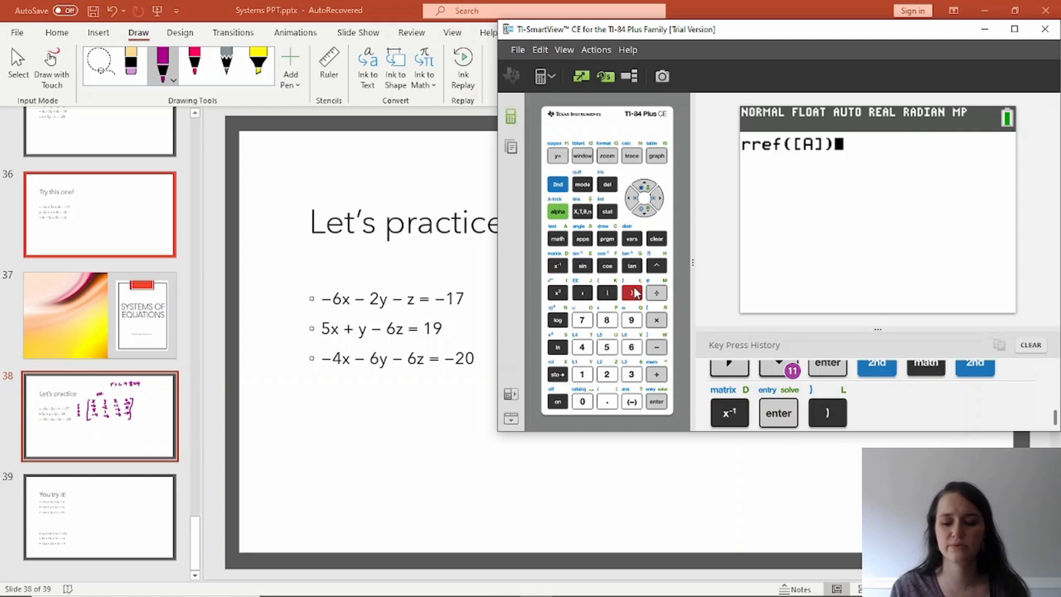
click(656, 401)
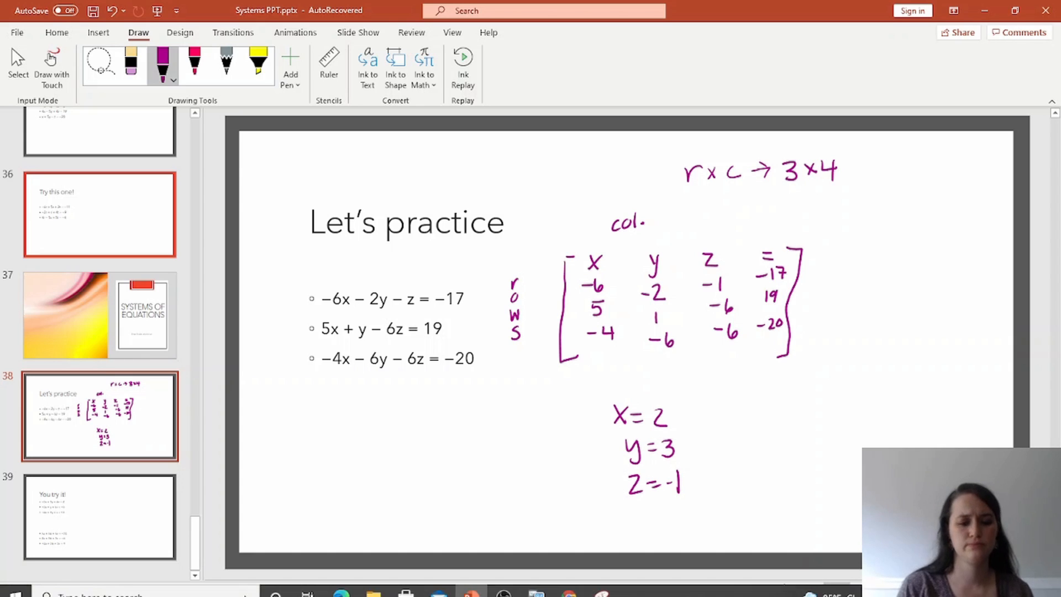
Step: Recheck the calculator's rref result for x=2, y=3, z=-1, then hide the calculator
click(535, 583)
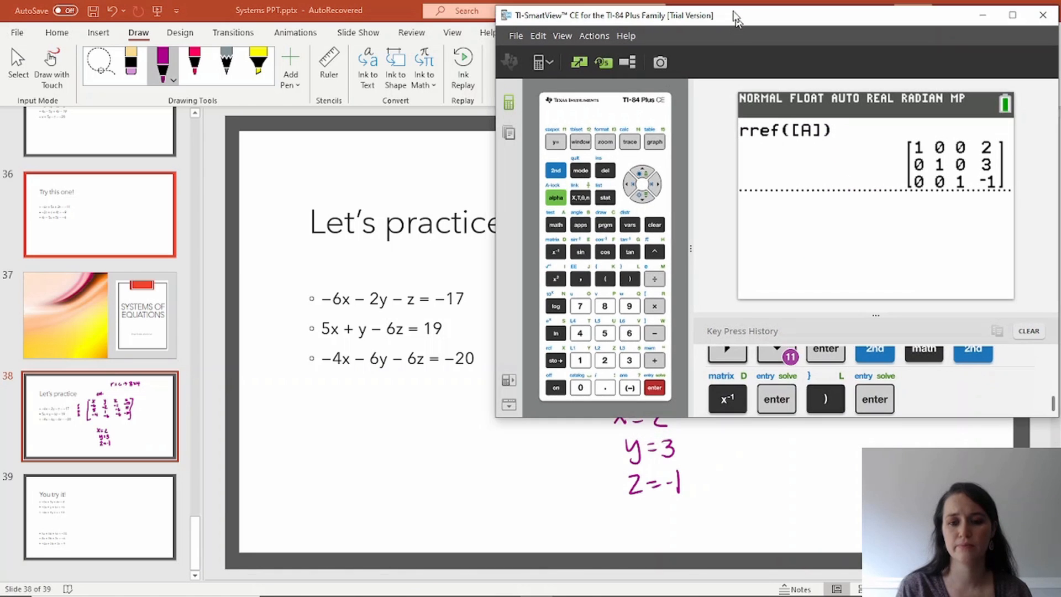
click(1011, 15)
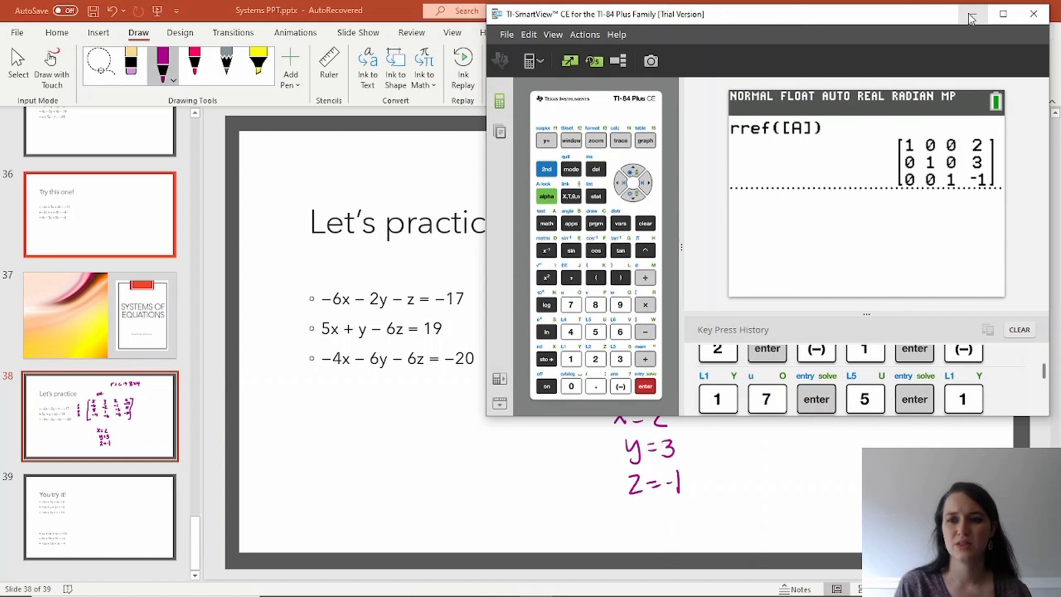
click(984, 13)
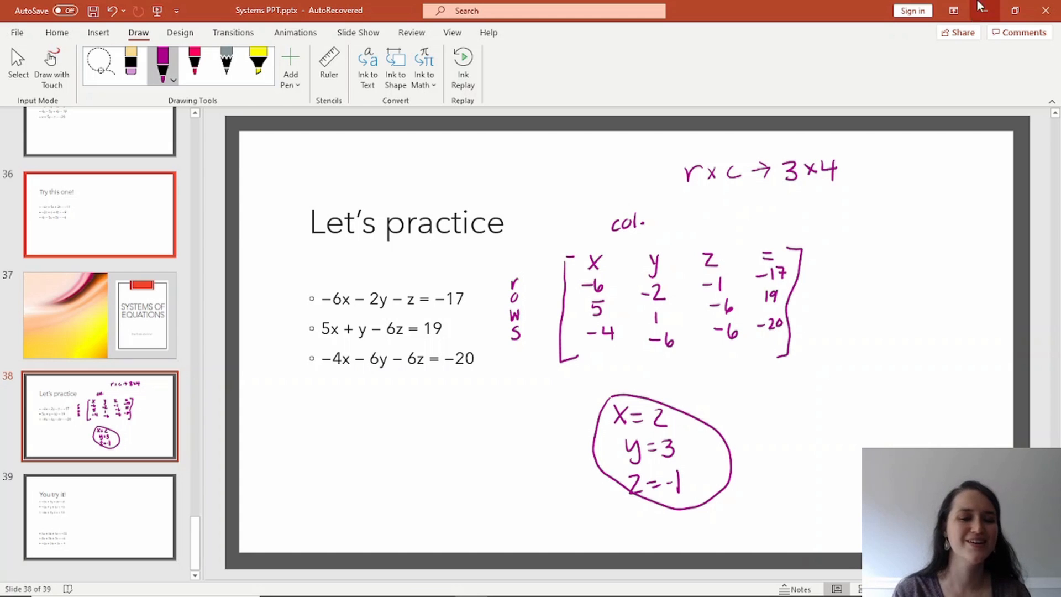
Step: Advance to slide 39, You try it!, and bring TI-SmartView CE back up
click(99, 516)
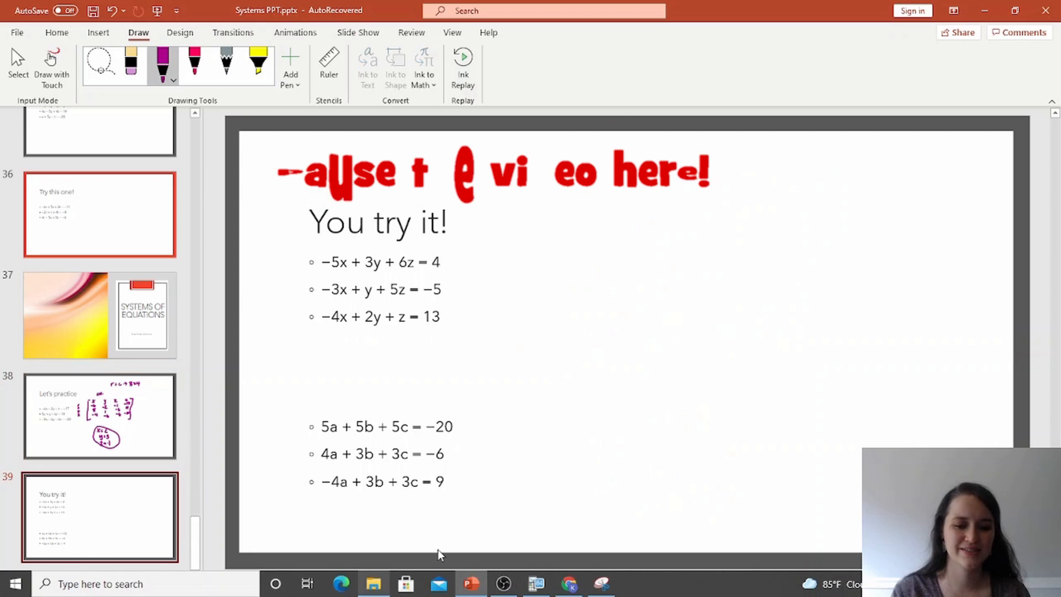
click(535, 584)
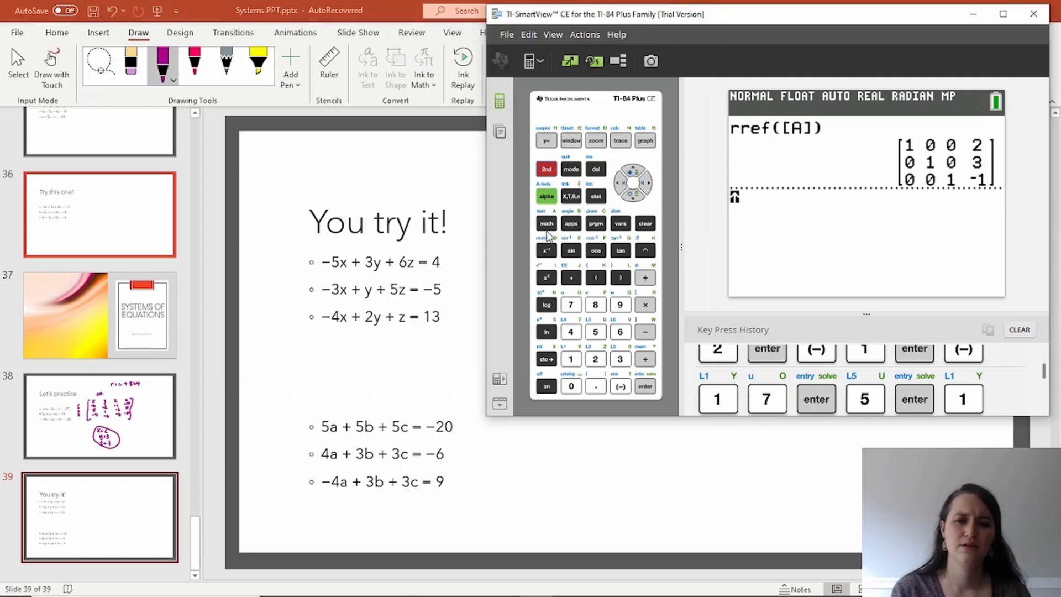
Step: Open matrix A and set row one to -5, 3, 6, 4, fixing a mistyped 64
click(546, 250)
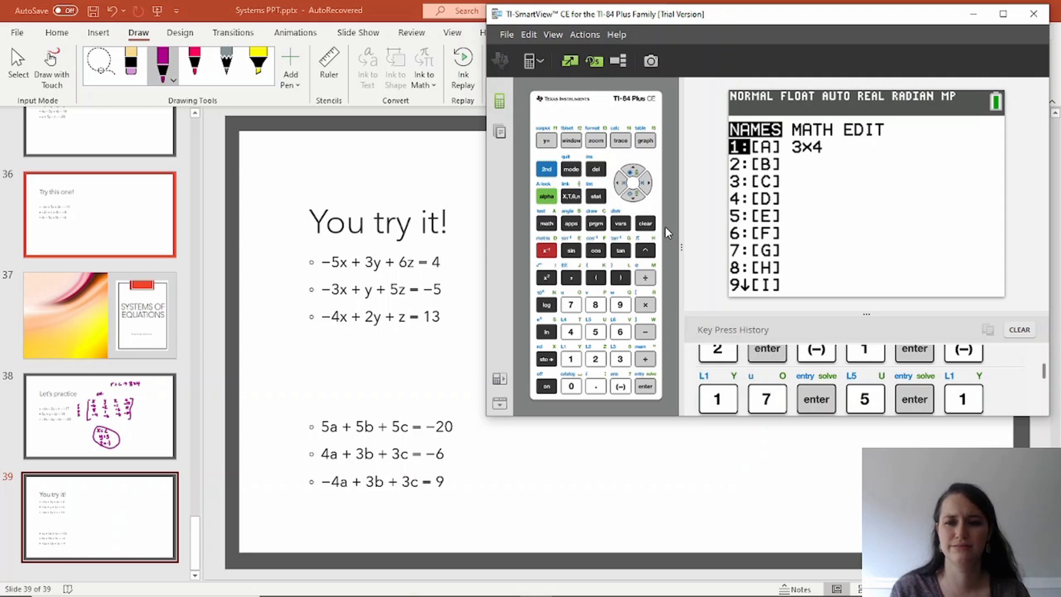
click(644, 385)
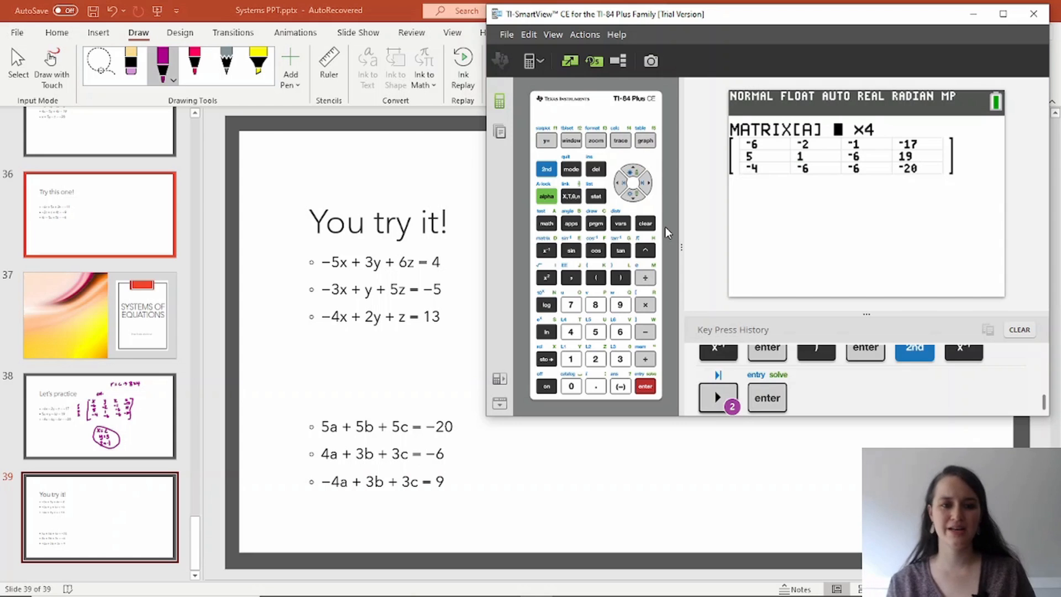
click(633, 183)
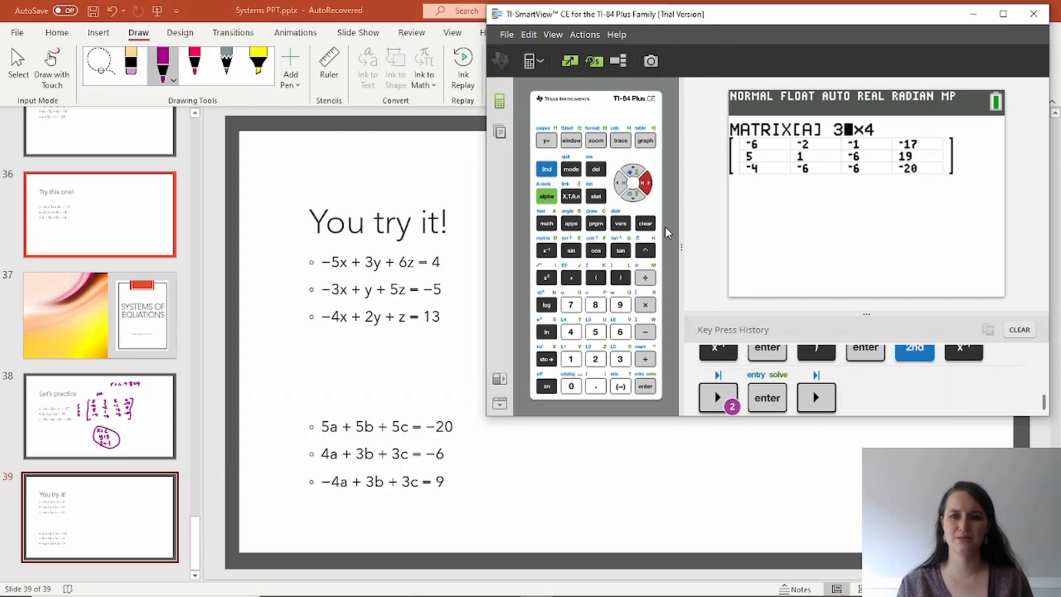
click(816, 397)
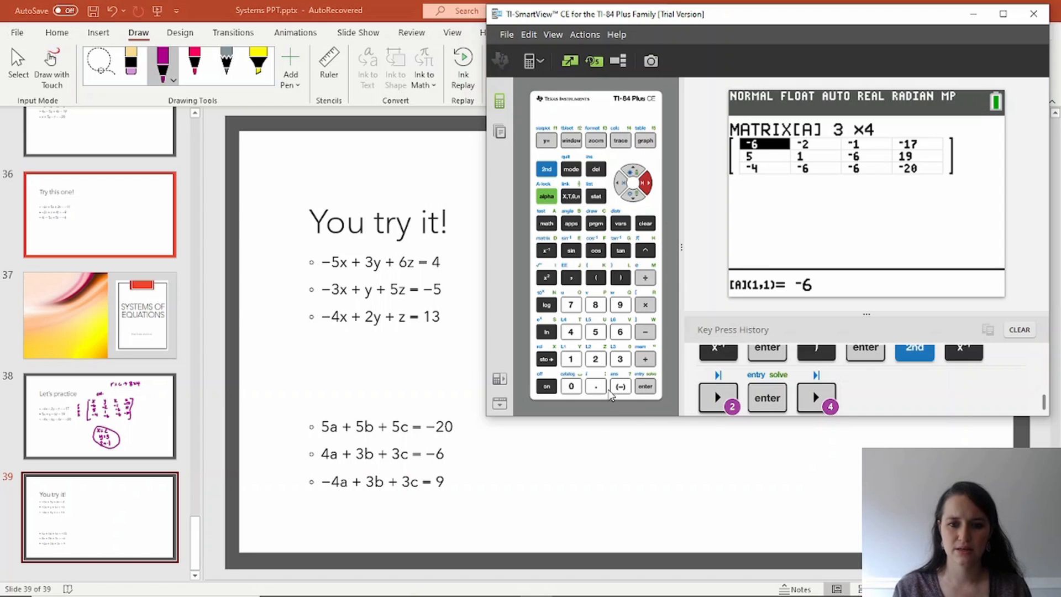
click(644, 386)
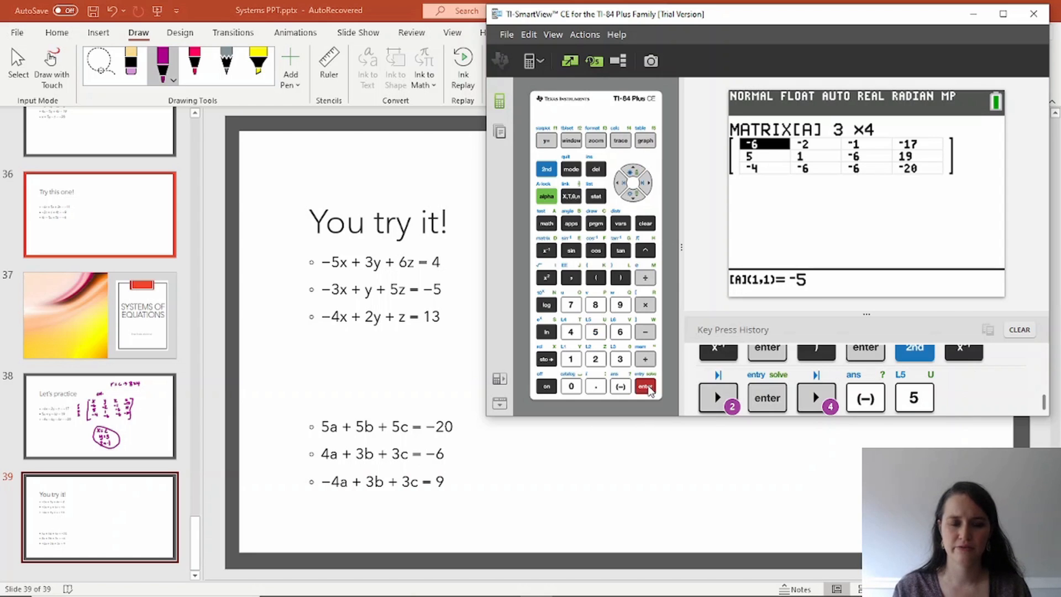
click(644, 386)
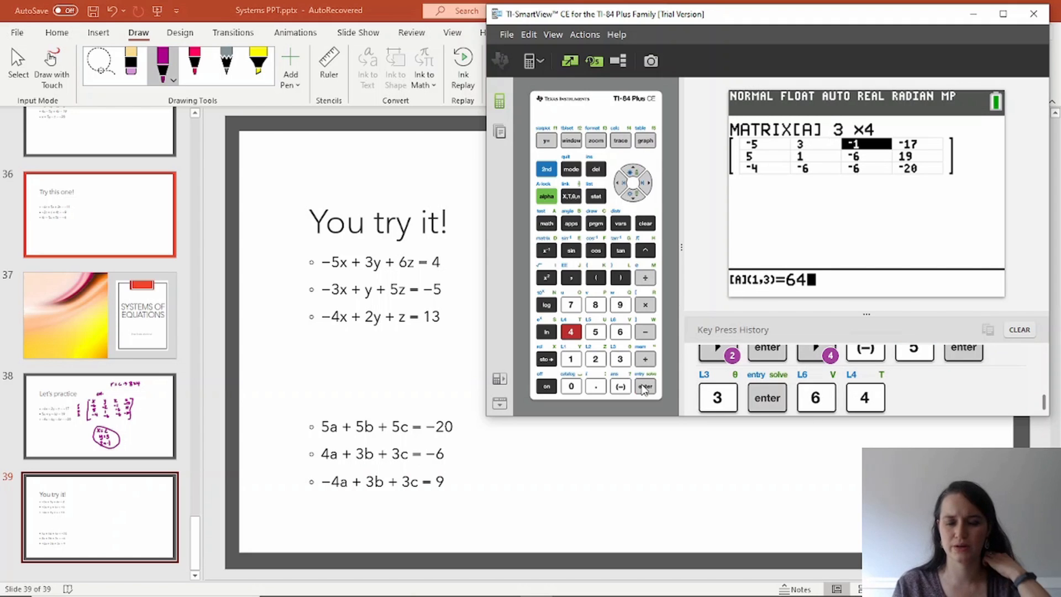
click(645, 386)
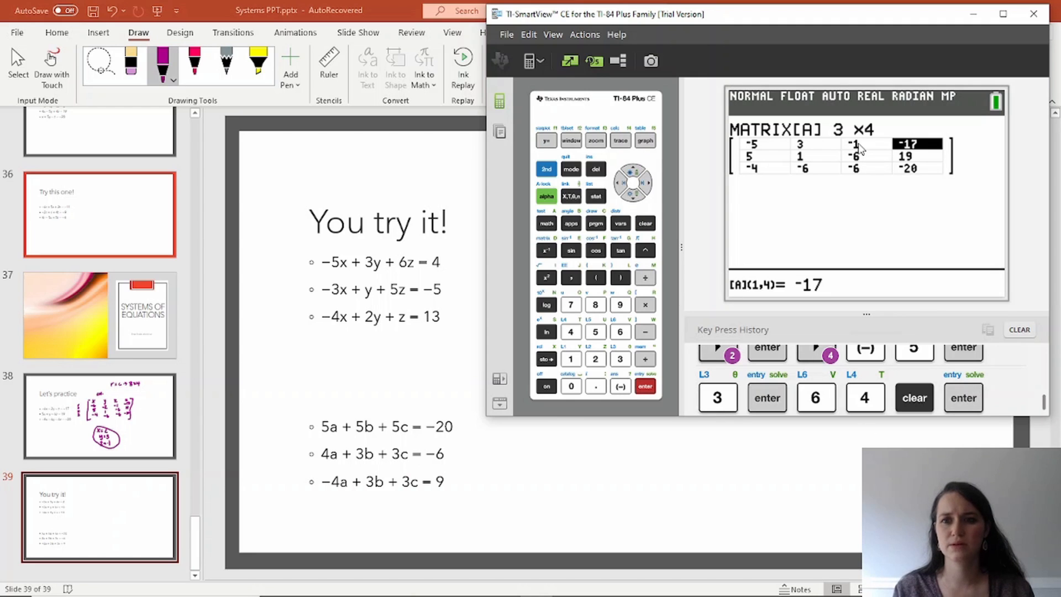
click(616, 183)
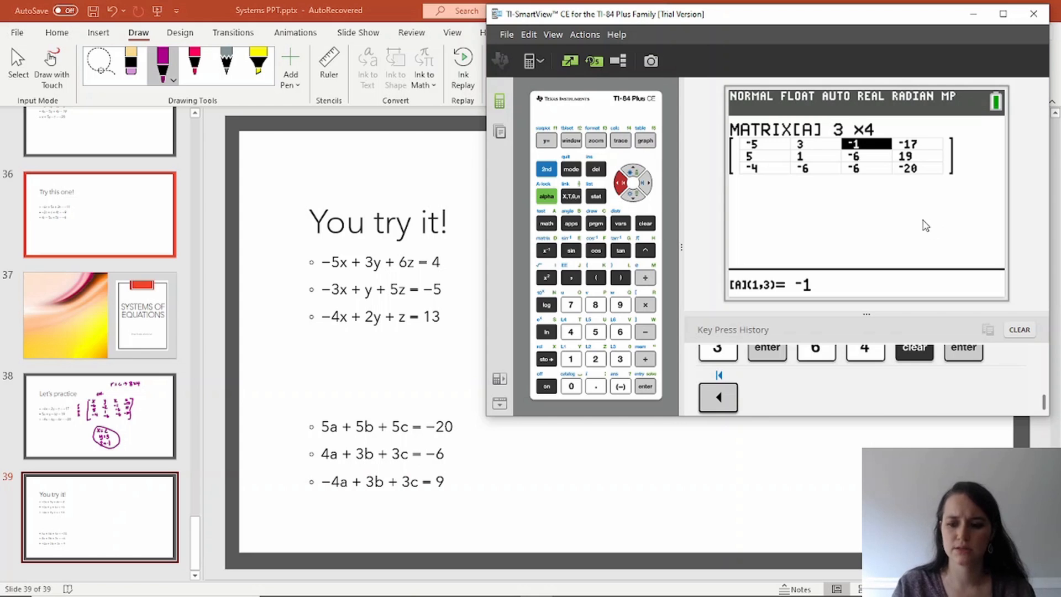
click(644, 386)
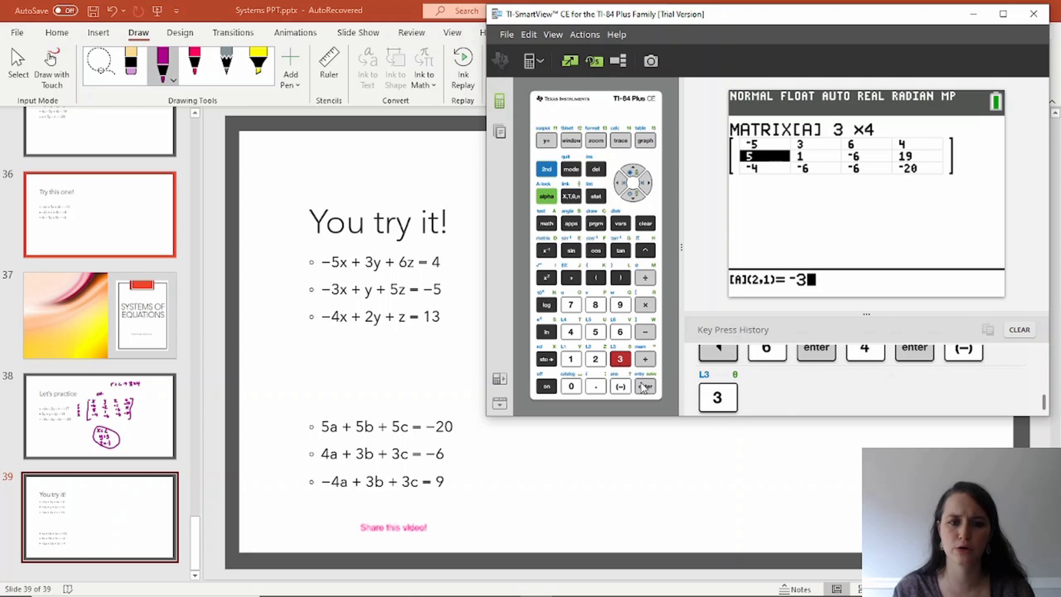
Step: Enter rows two and three of matrix A: -3 1 5 -5 and -4 2 1 13
click(643, 386)
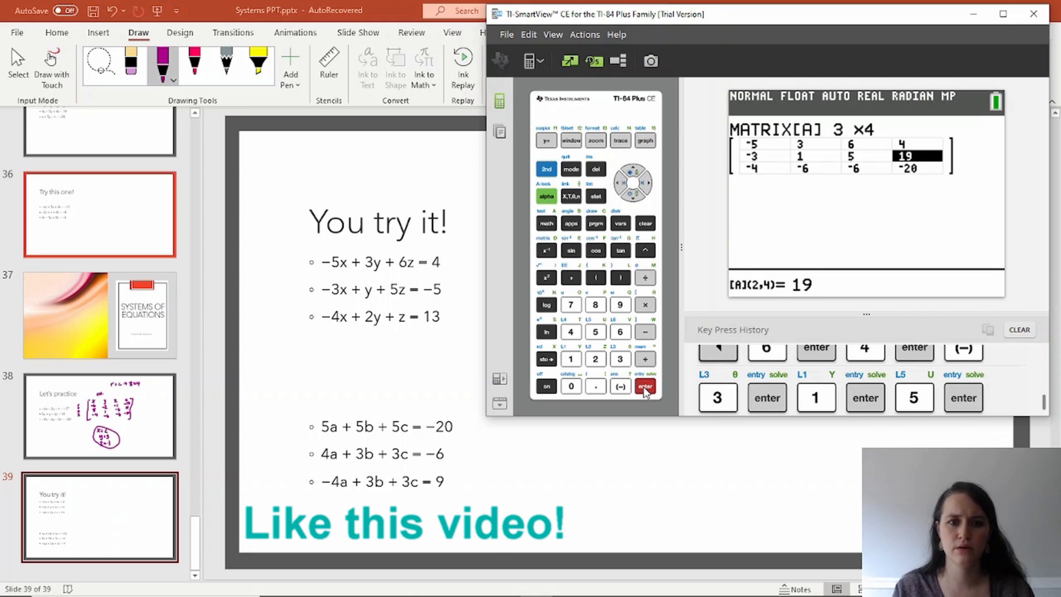
click(644, 386)
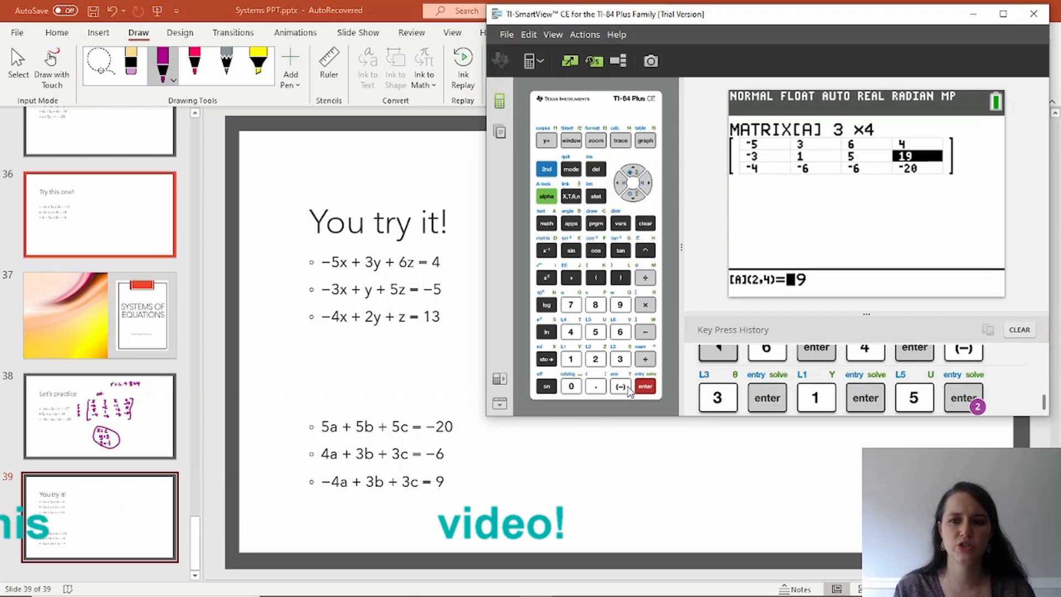
click(595, 331)
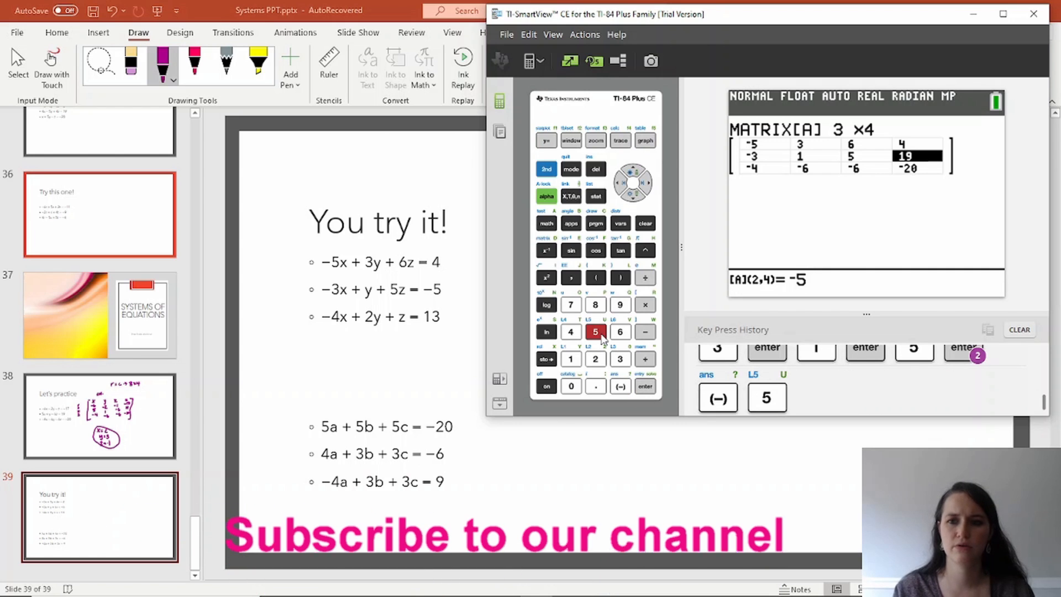
click(645, 386)
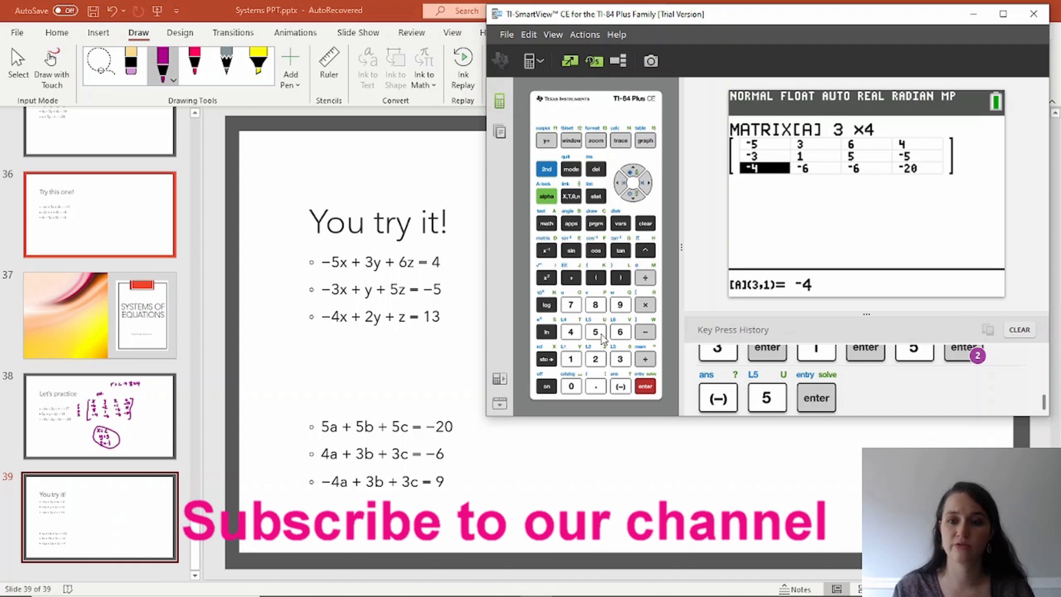
click(595, 359)
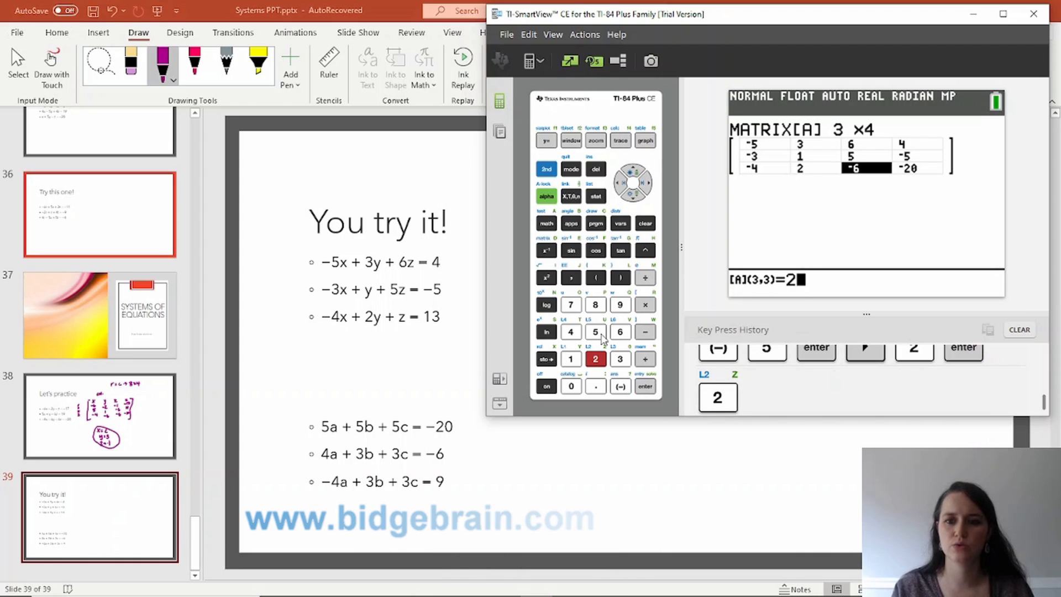
click(570, 359)
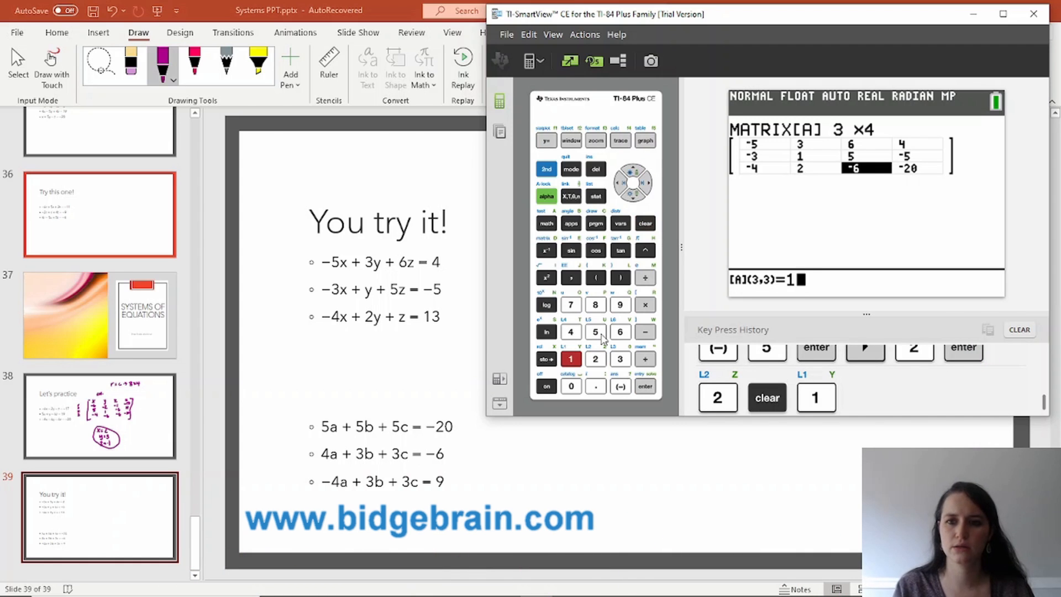
click(645, 385)
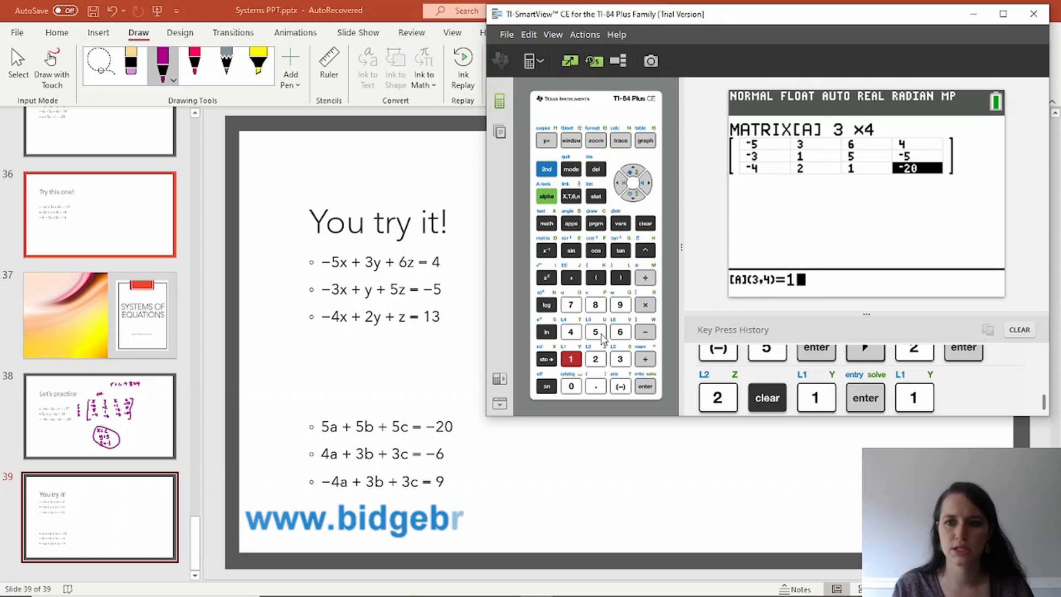
click(644, 386)
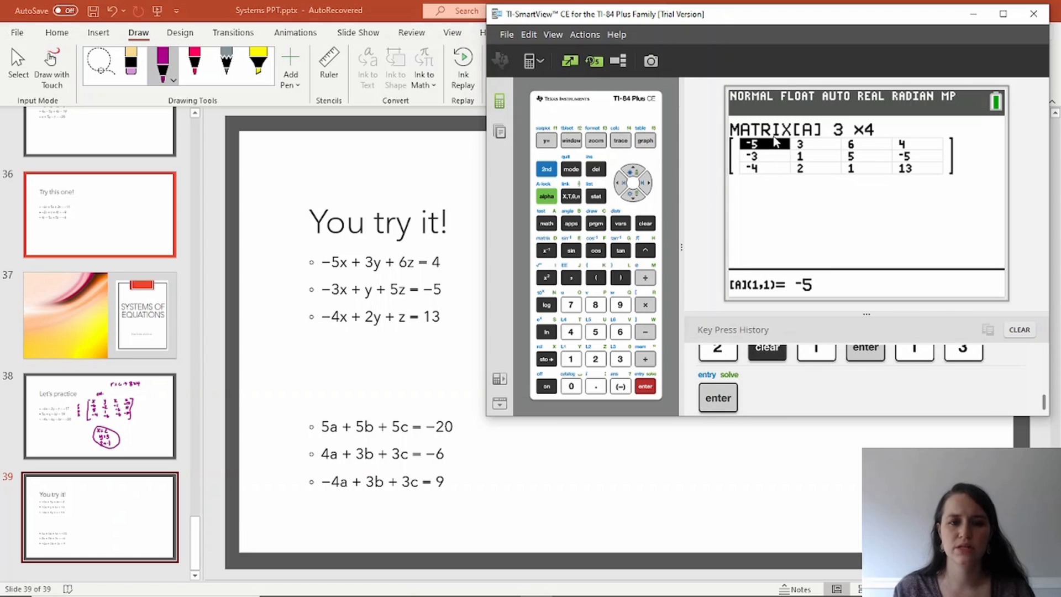
mouse_move(774, 167)
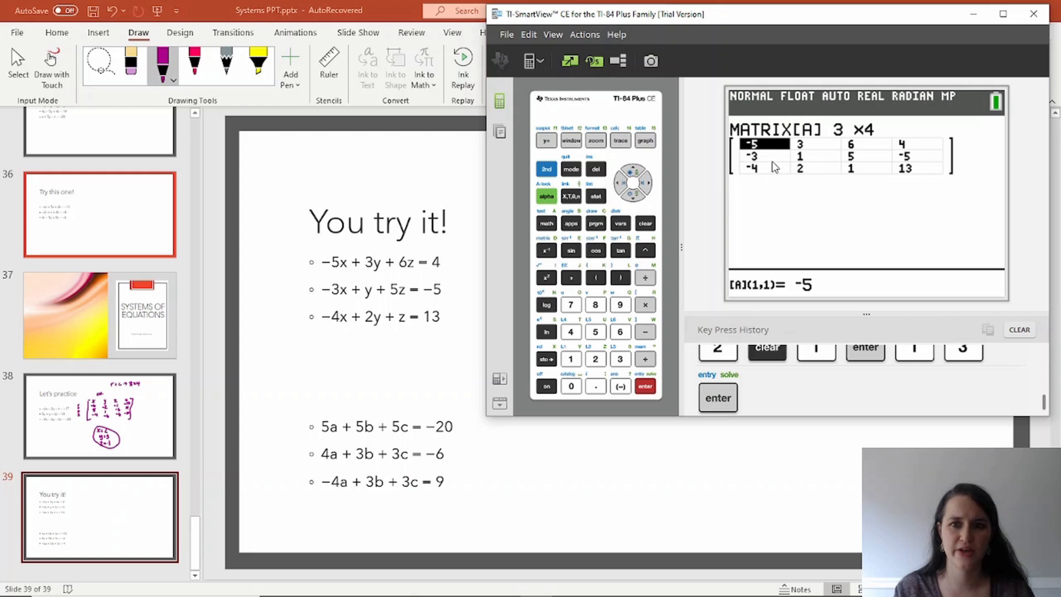
mouse_move(846, 164)
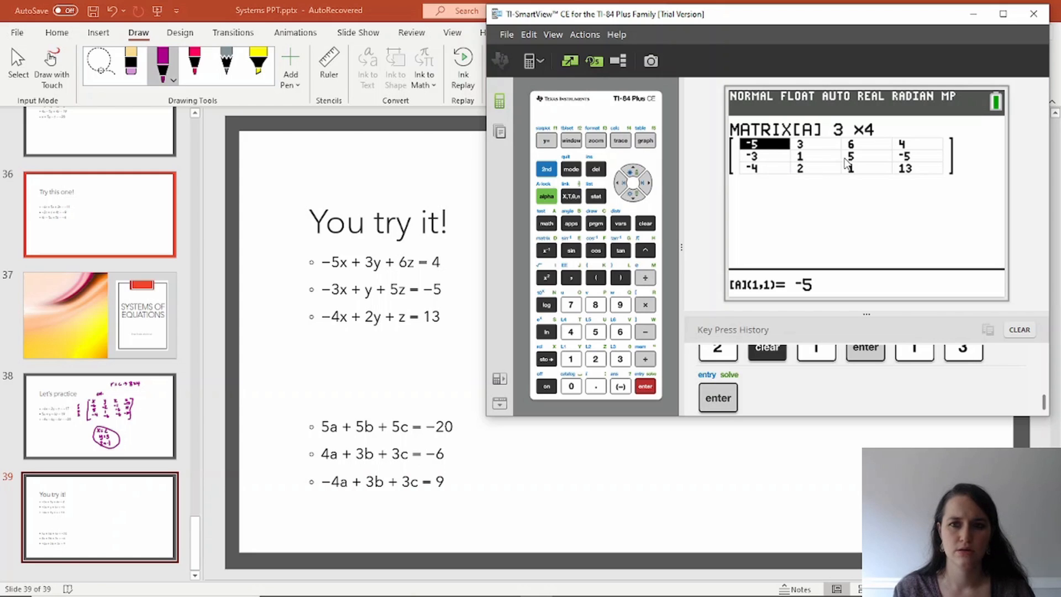
mouse_move(778, 182)
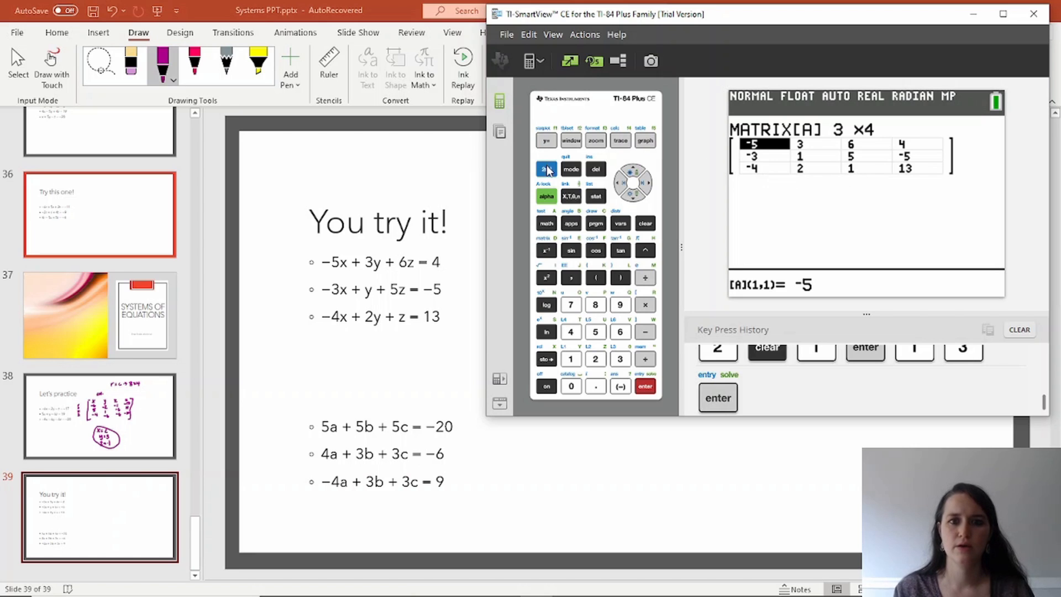
Step: Rerun rref on the updated matrix A, giving the solution column -2, 4, -3
click(545, 168)
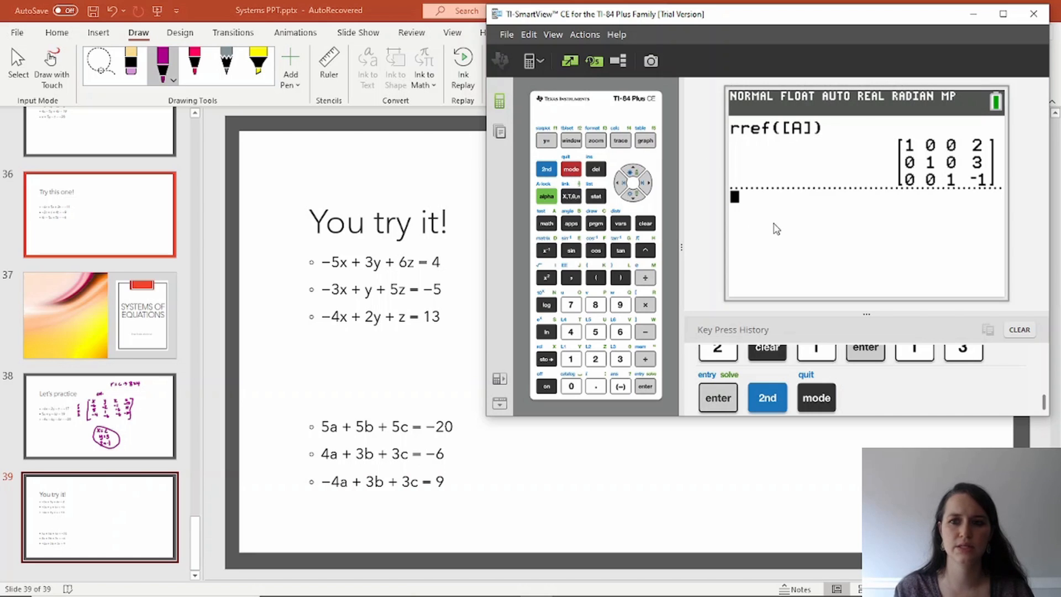
mouse_move(889, 175)
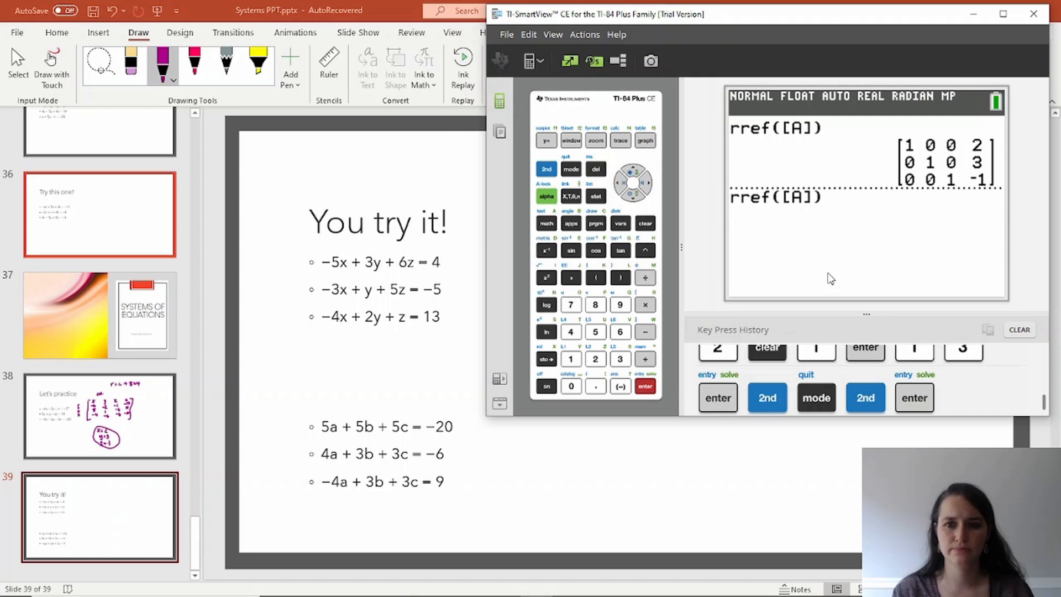
mouse_move(833, 253)
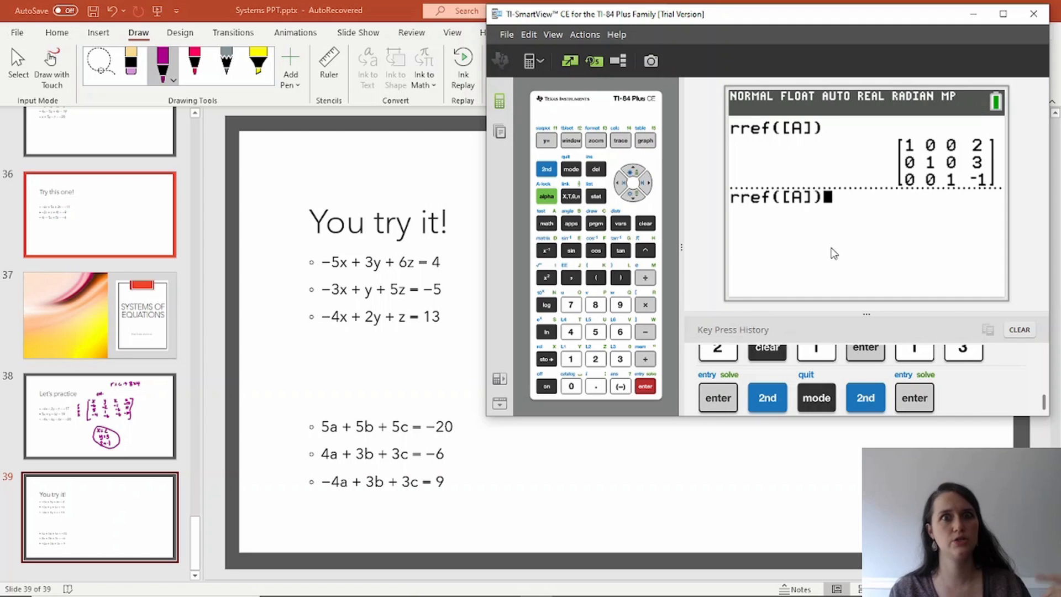
click(913, 398)
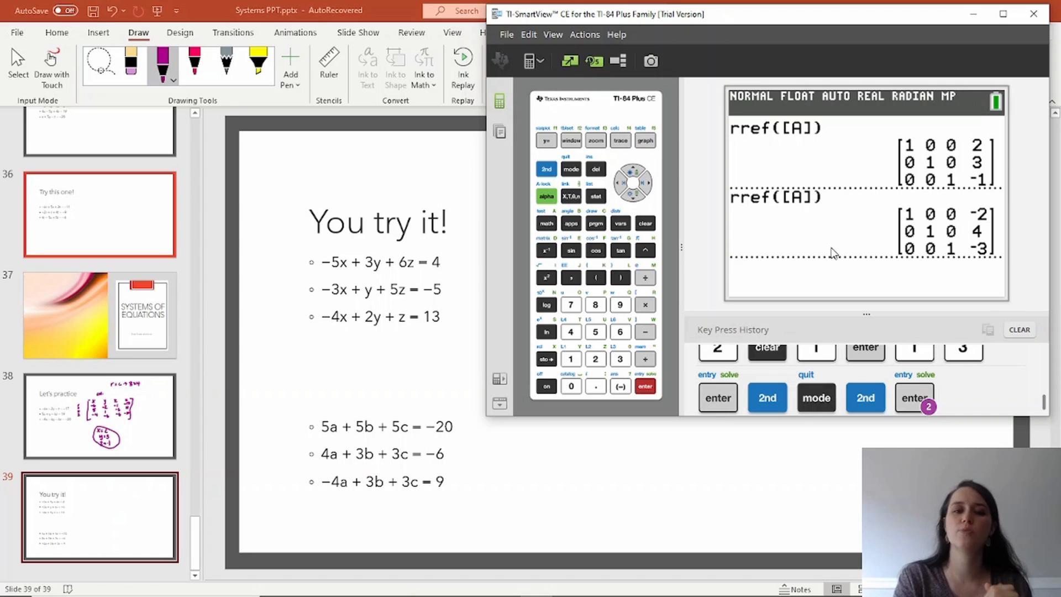
click(718, 398)
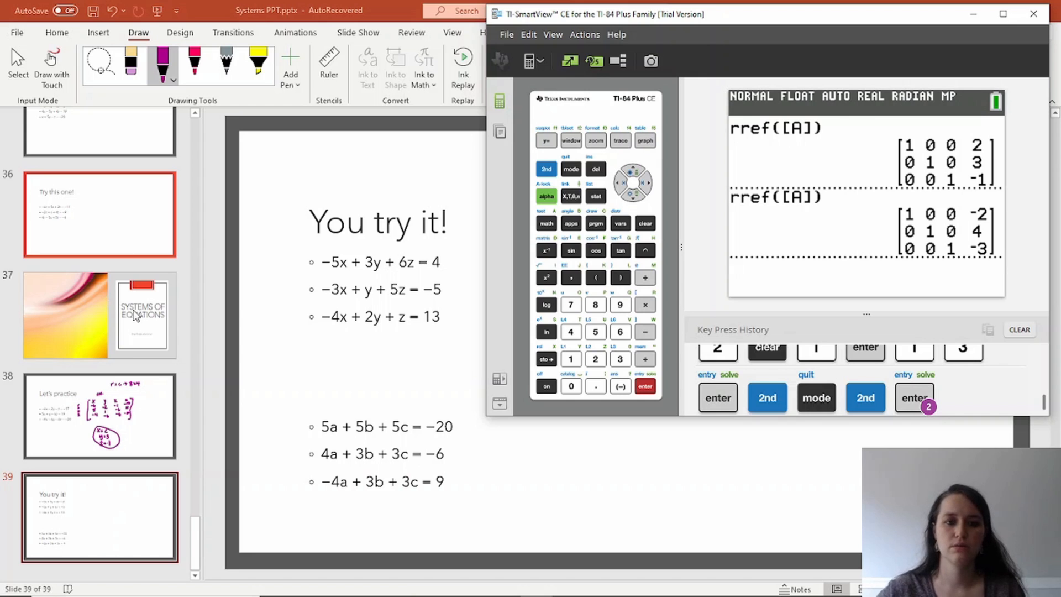
mouse_move(206, 335)
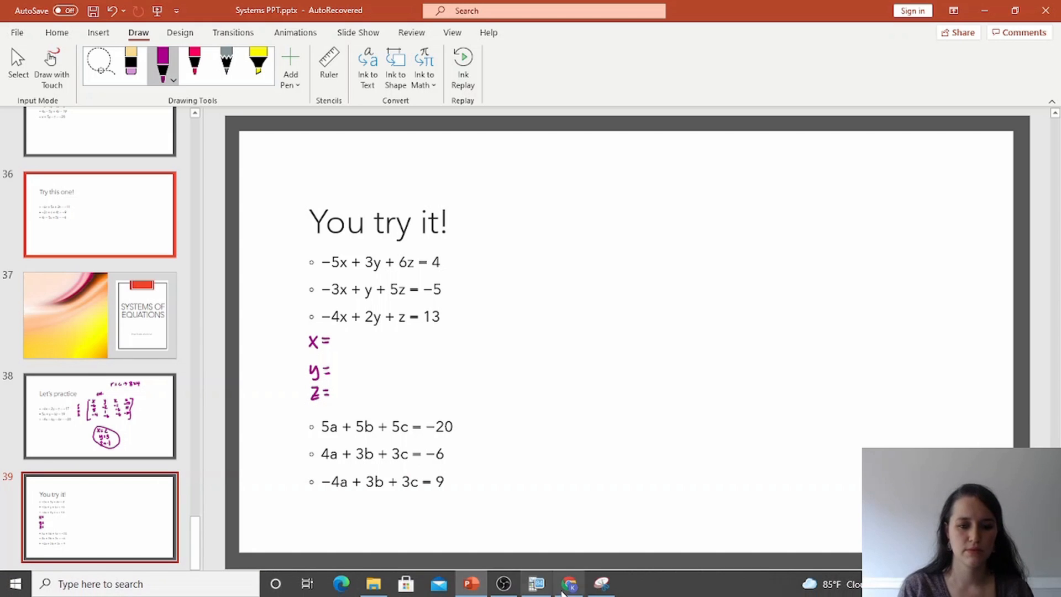
Step: Ink x=-2, y=4, z=3 under the first system on the You try it! slide
click(535, 583)
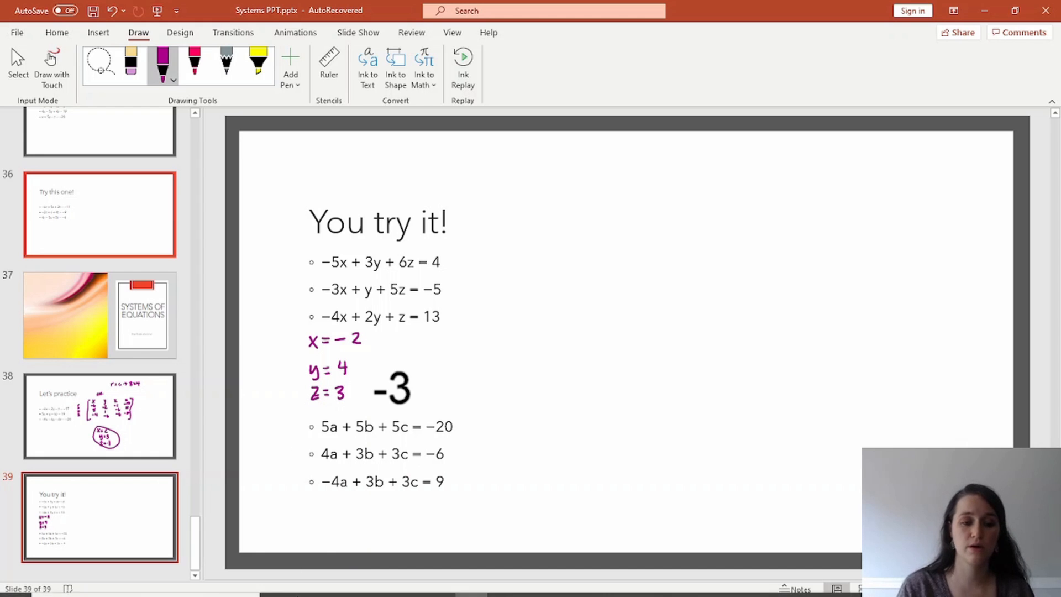
click(535, 584)
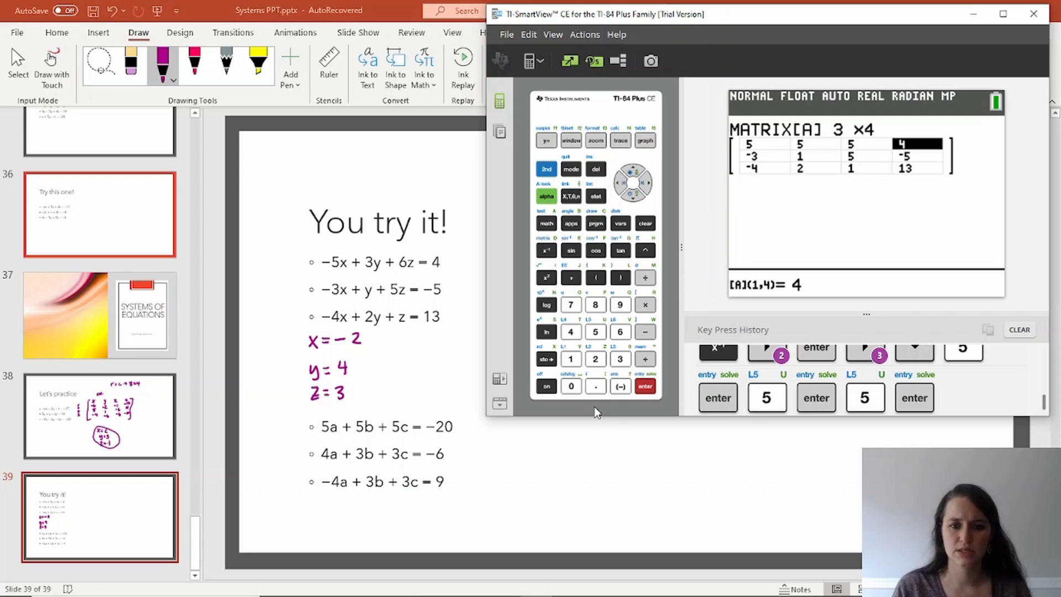
Step: Set matrix A's row constants to -20 and -6, then move to the third row
click(570, 385)
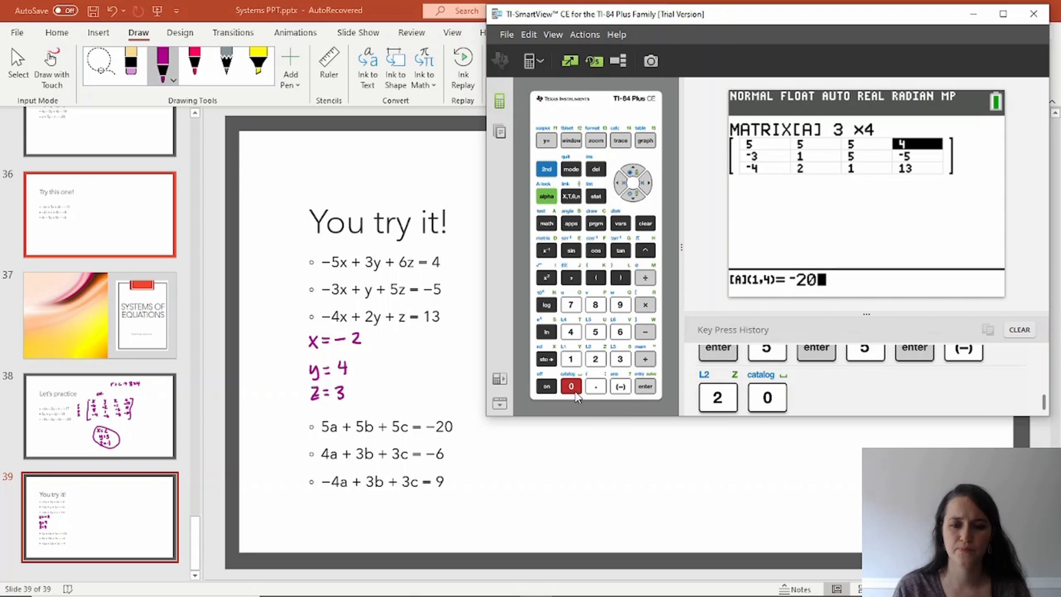
click(645, 386)
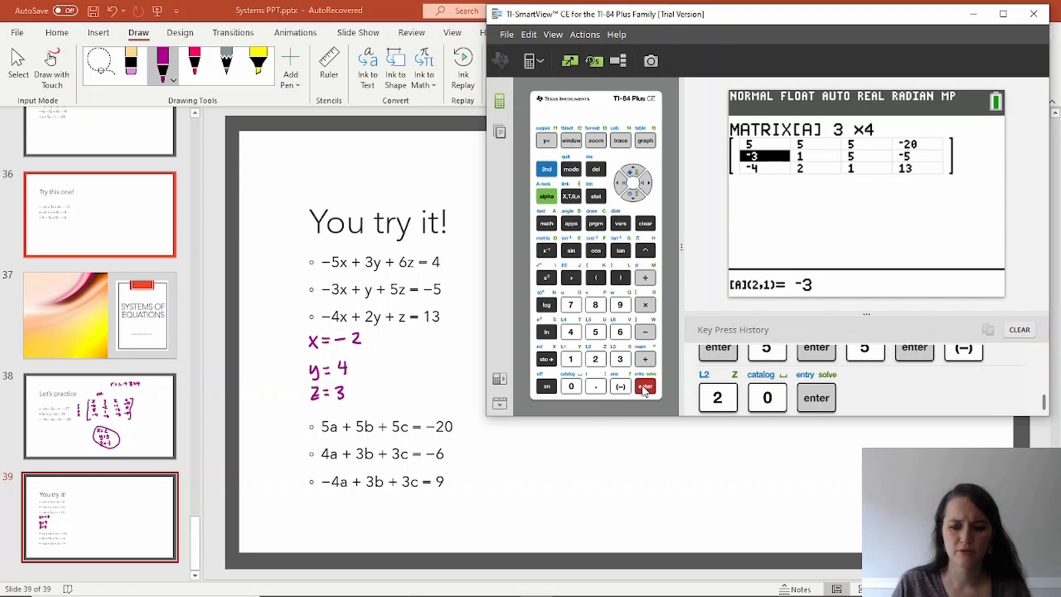
click(643, 386)
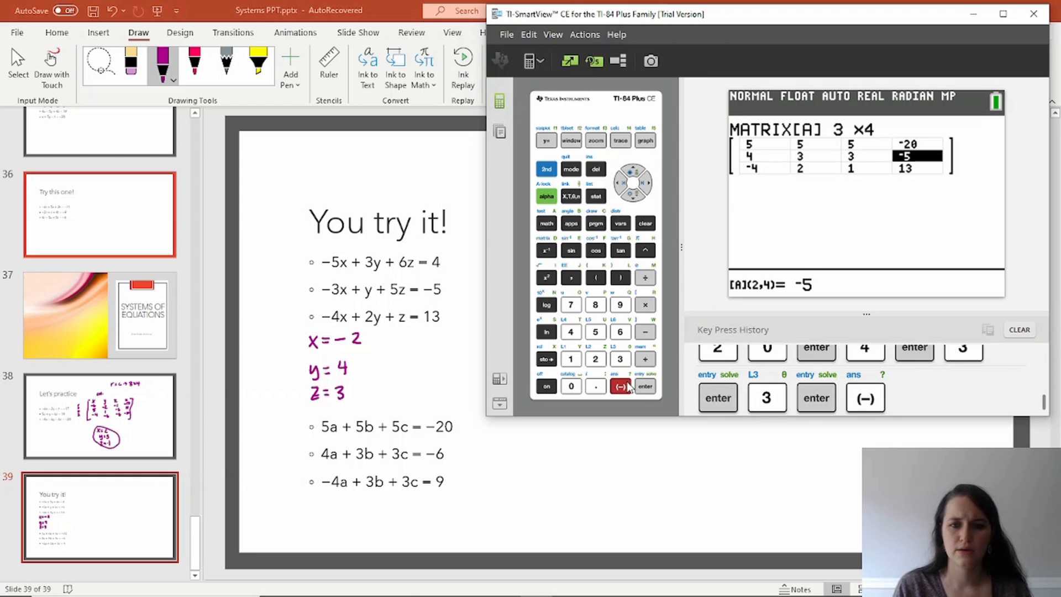
click(643, 386)
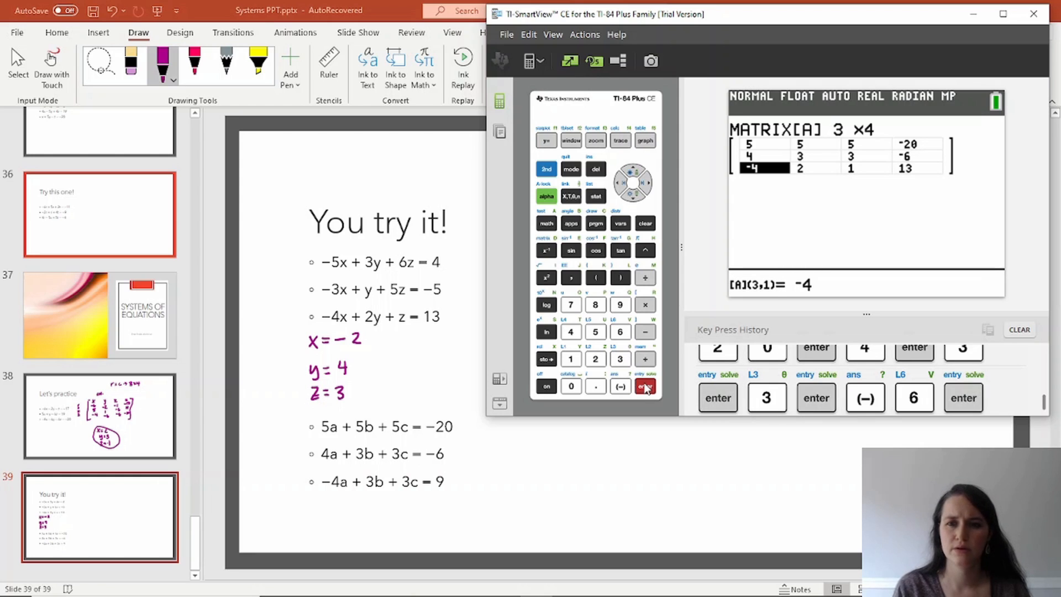
click(645, 386)
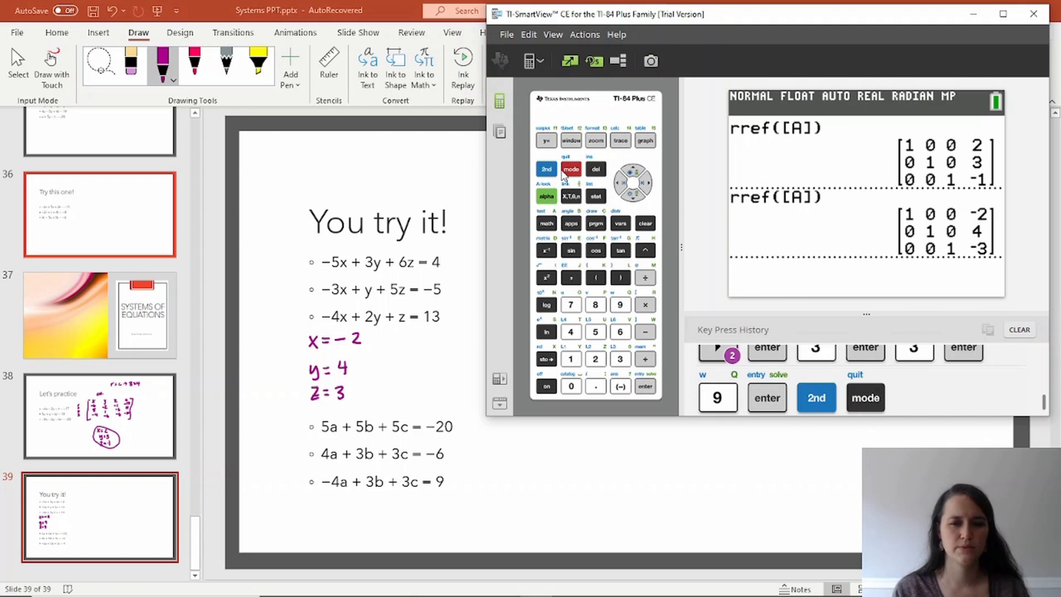
Step: Clear the entry line and run rref on the second system's matrix [A]
click(644, 387)
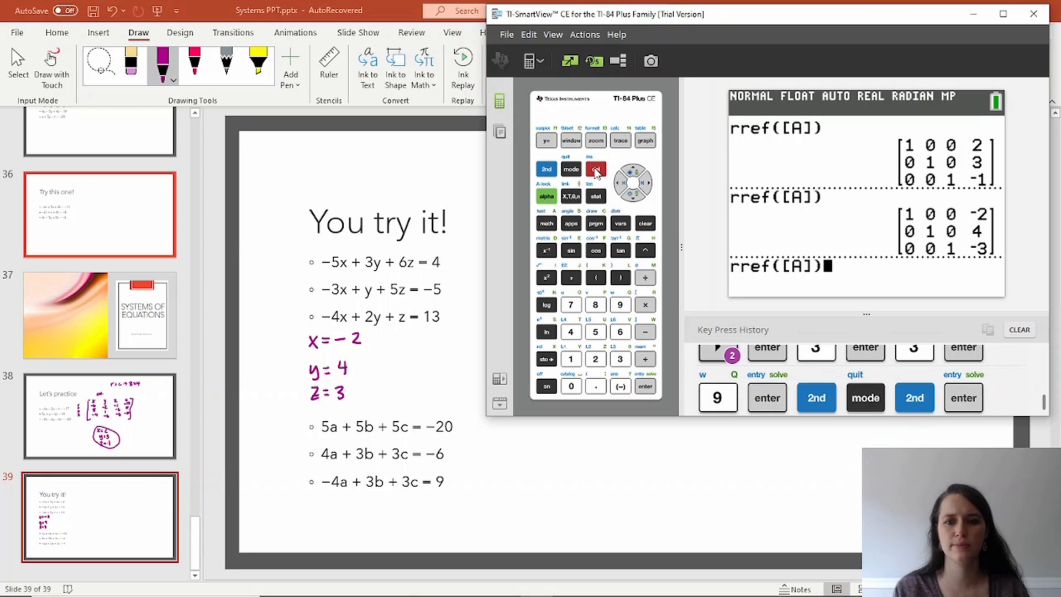
click(643, 223)
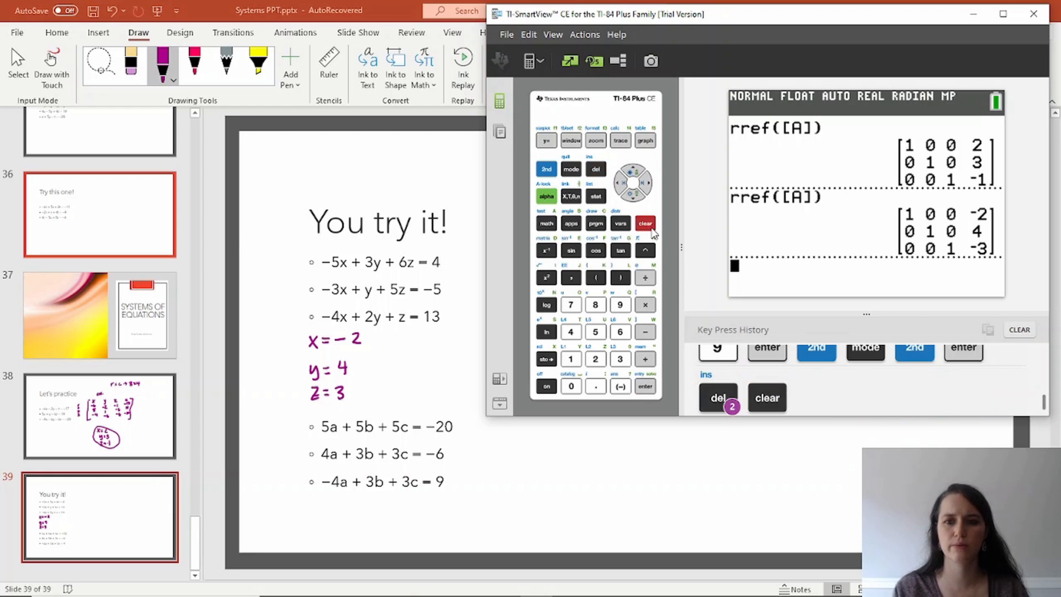
click(546, 169)
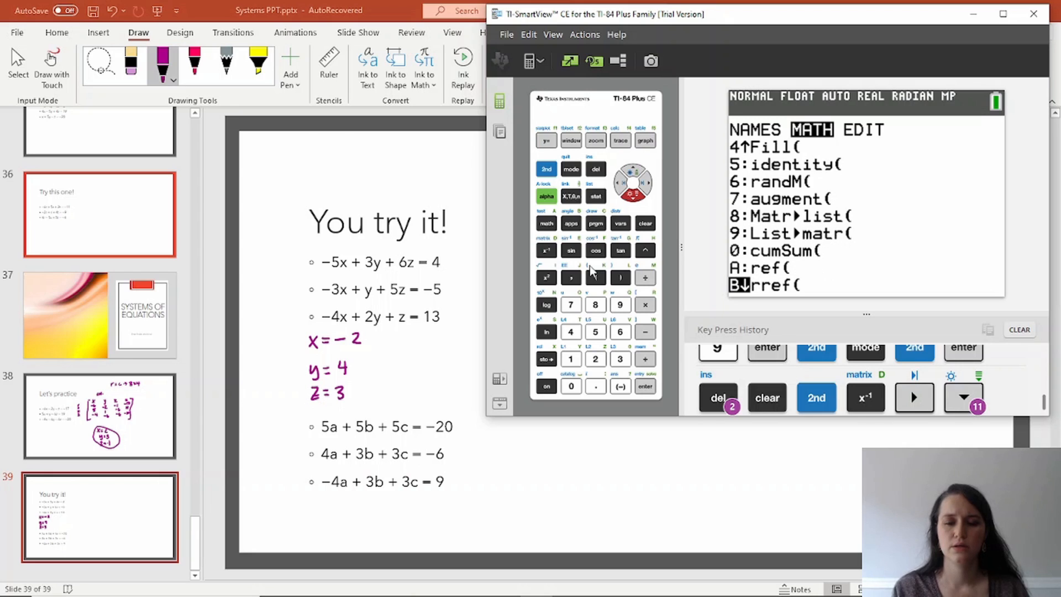
click(546, 169)
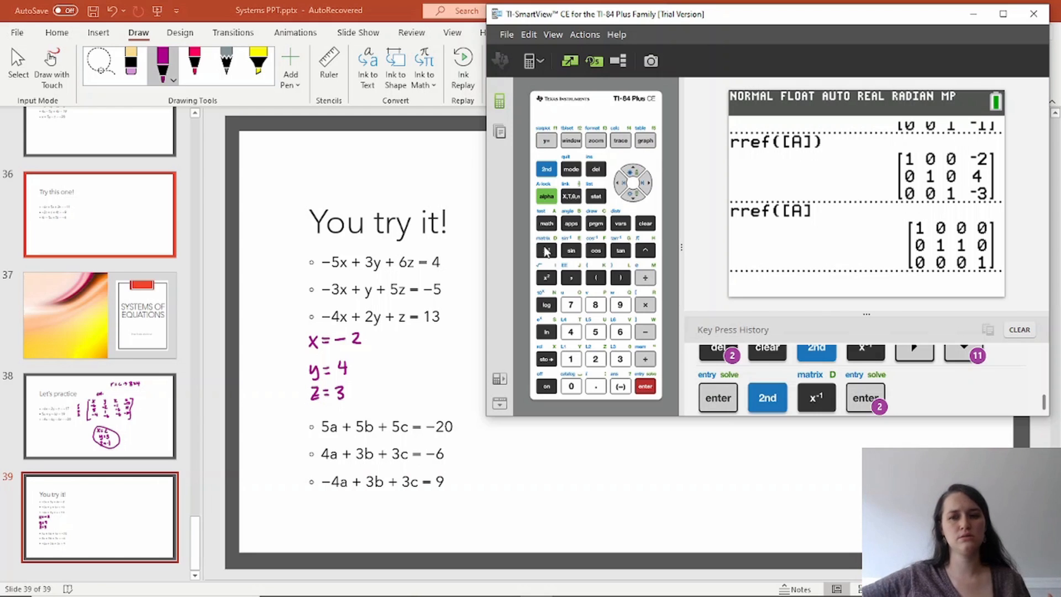
mouse_move(1036, 172)
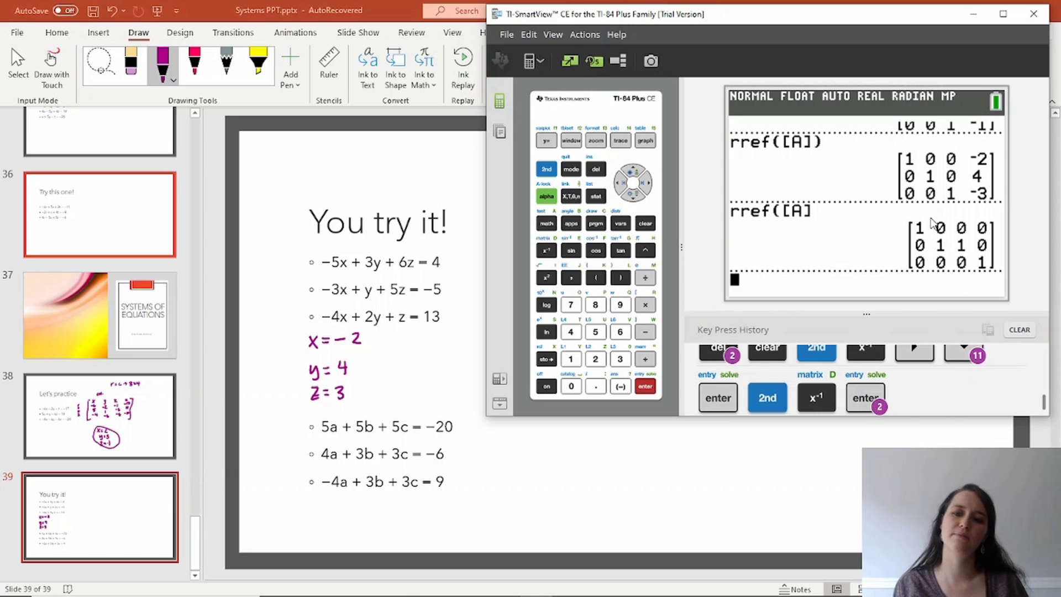
mouse_move(692, 236)
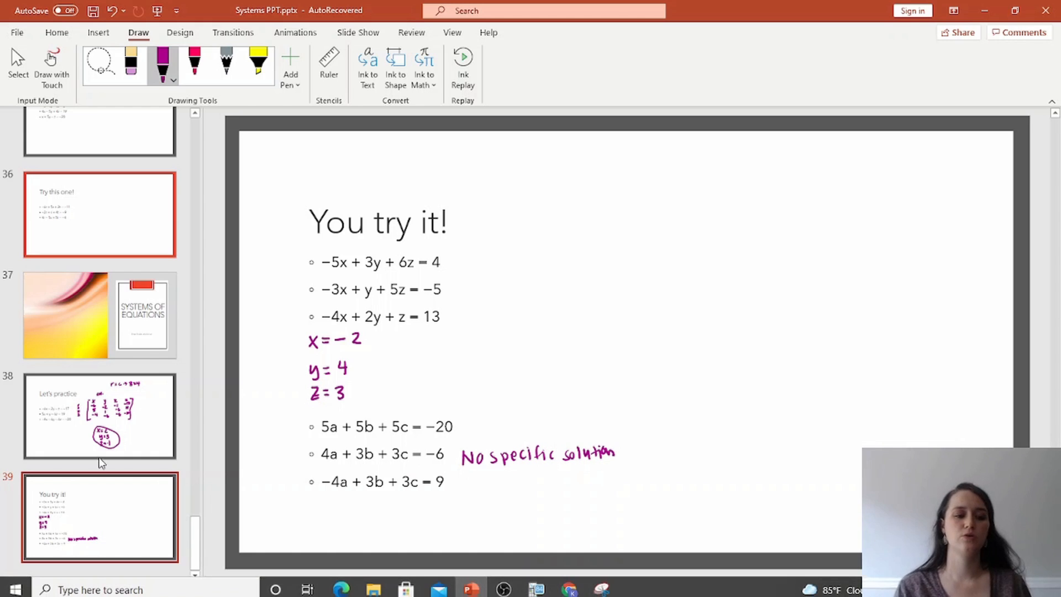
mouse_move(102, 570)
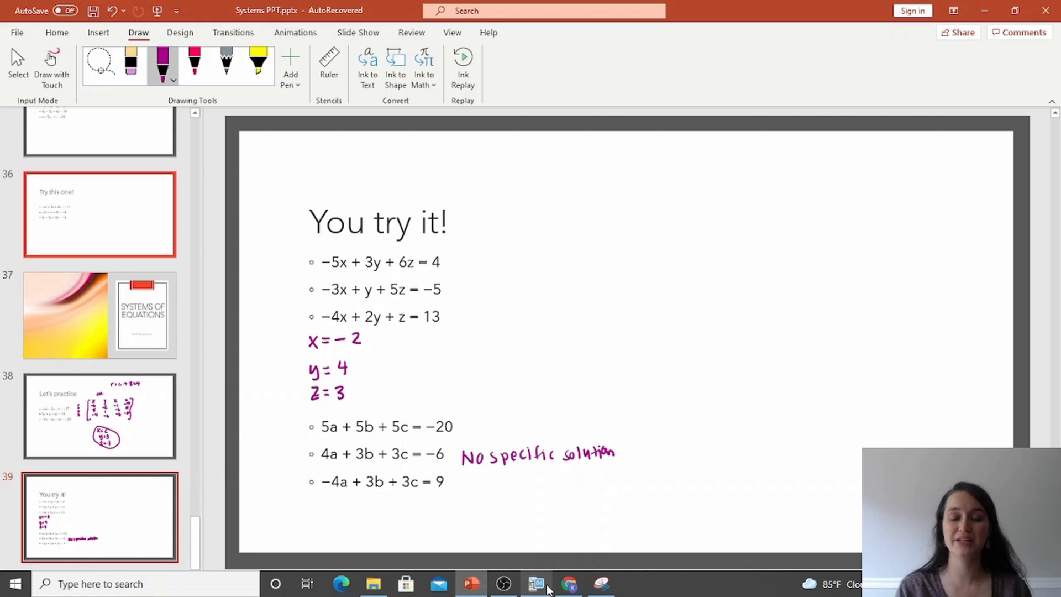
Step: Bring TI-SmartView CE back in front after inking 'No specific solution'
click(535, 583)
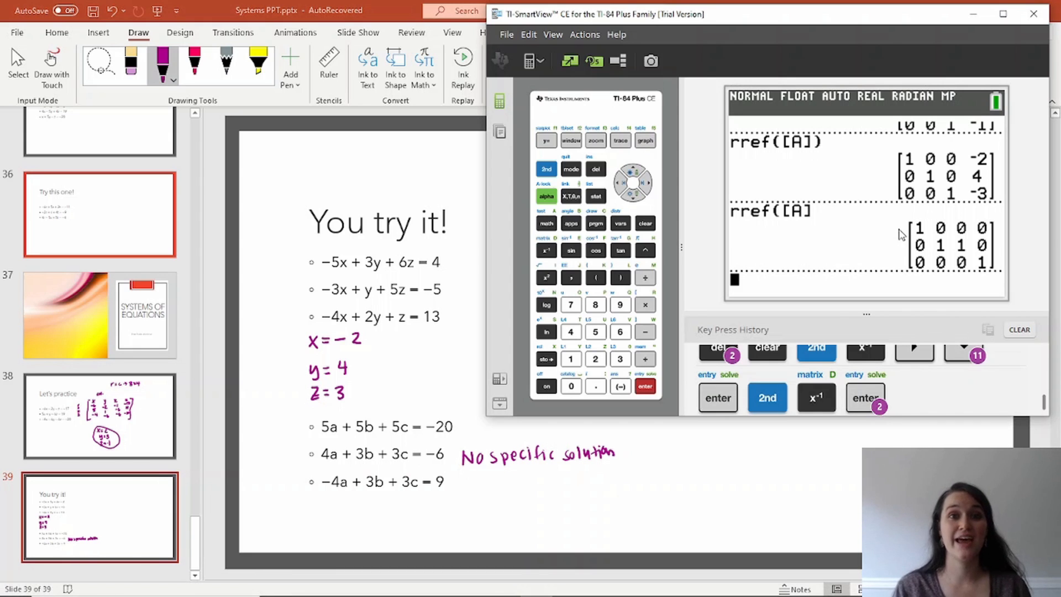